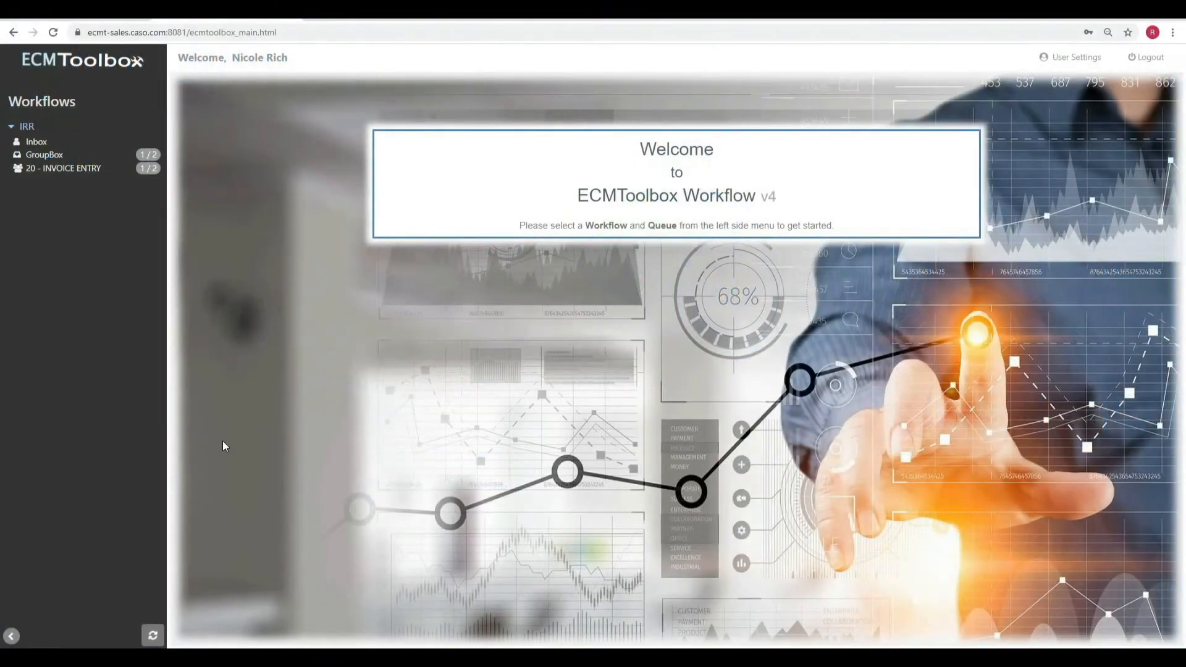
{"action": "mouse_move", "coordinate": [247, 63]}
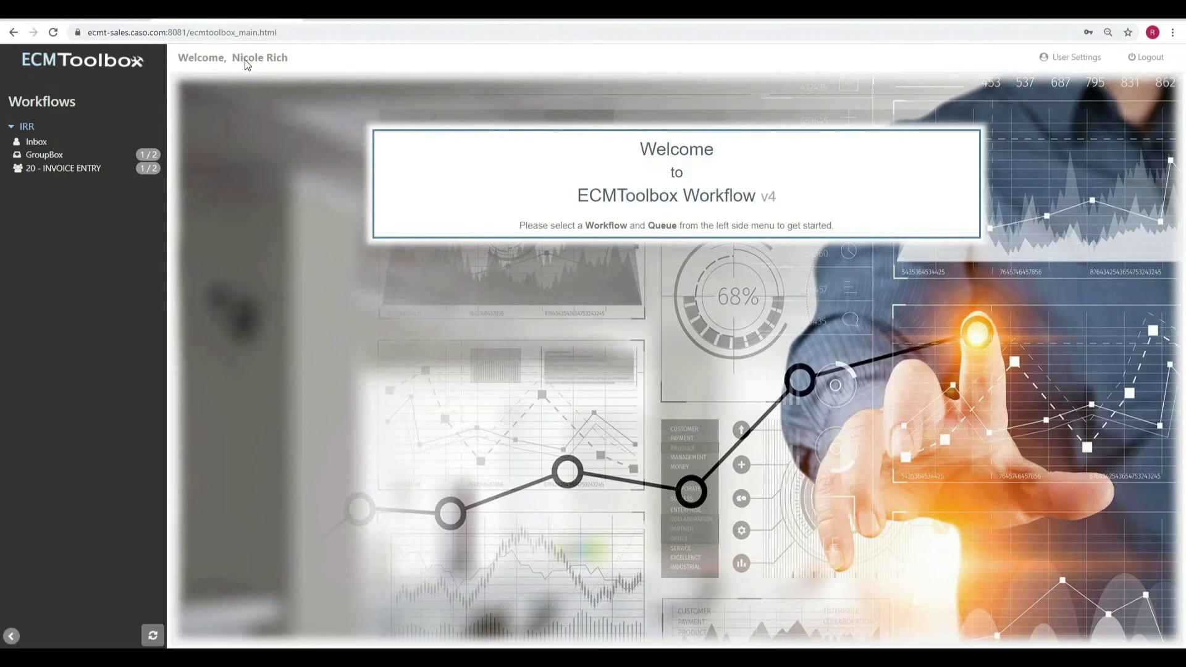
{"action": "mouse_move", "coordinate": [64, 176]}
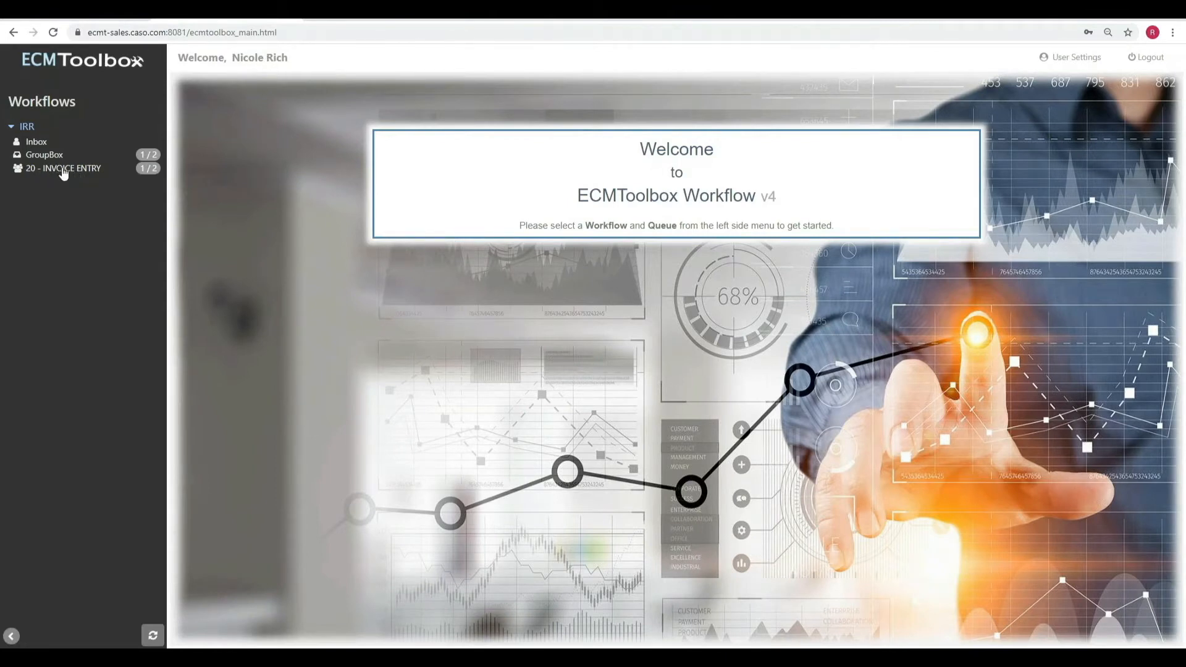
Open the 20 - INVOICE ENTRY queue and select the CDM invoice 45803 row
{"action": "left_click", "coordinate": [64, 168]}
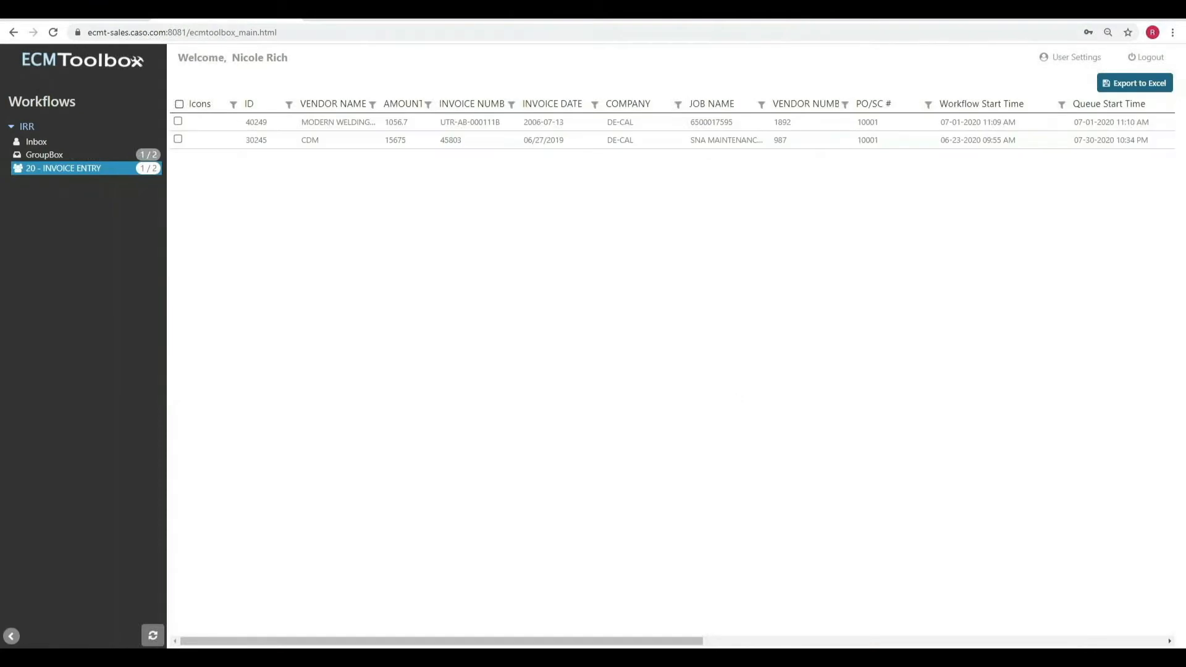
{"action": "mouse_move", "coordinate": [112, 251]}
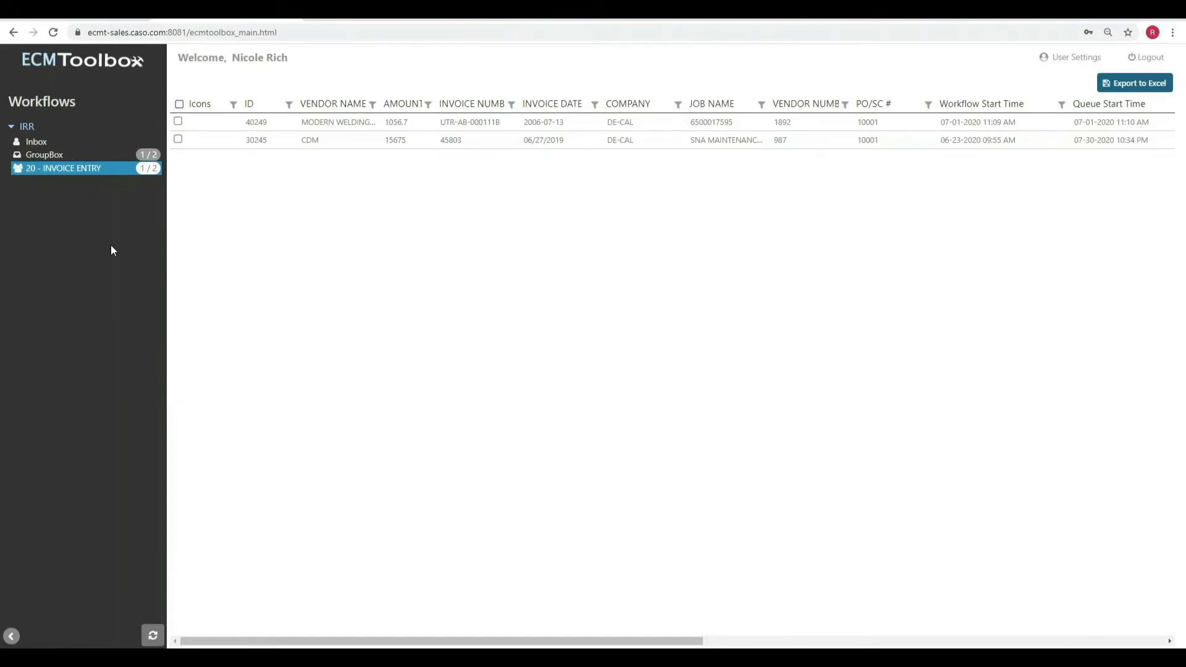
{"action": "mouse_move", "coordinate": [62, 173]}
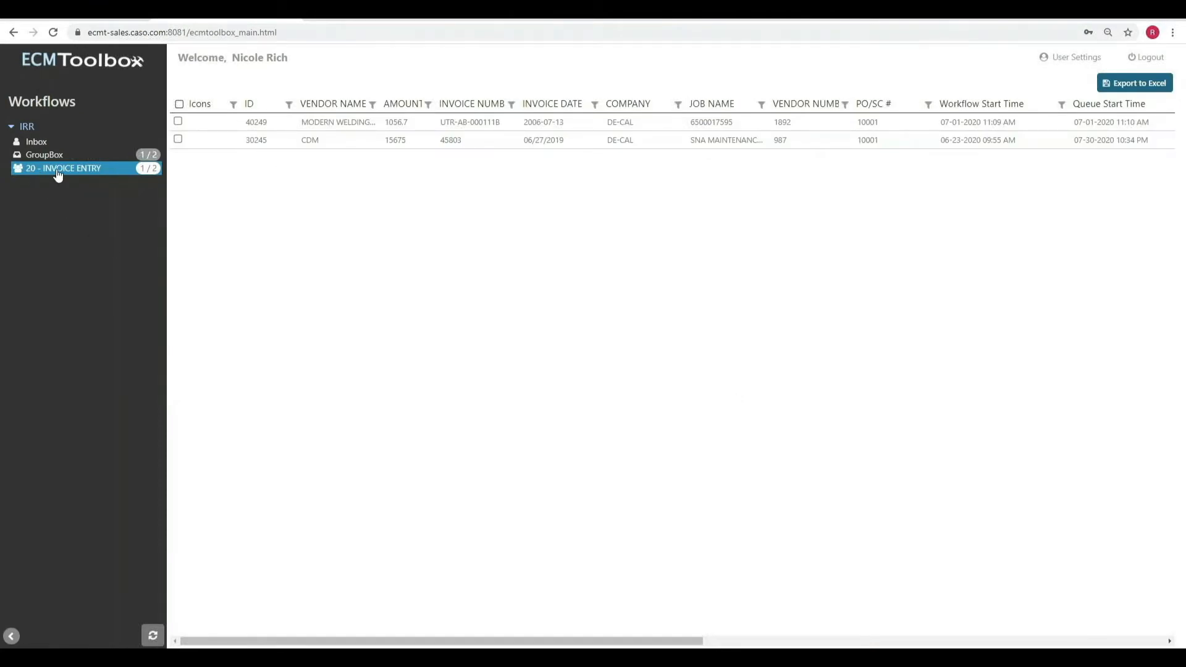
{"action": "mouse_move", "coordinate": [212, 155]}
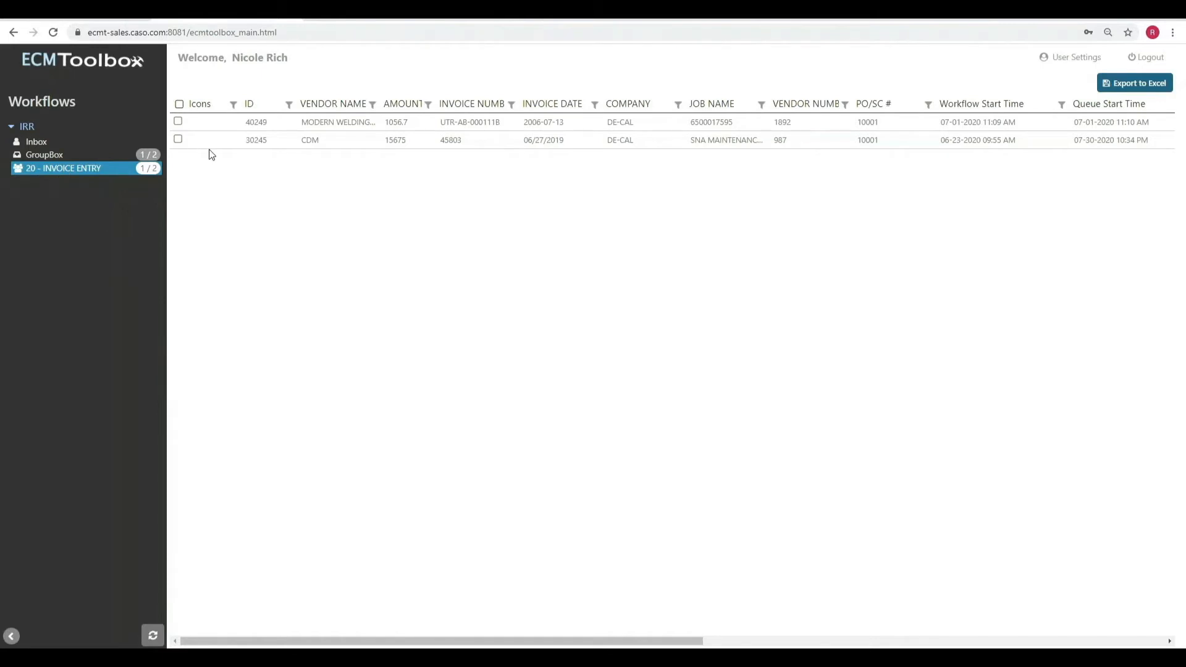
{"action": "left_click", "coordinate": [179, 139]}
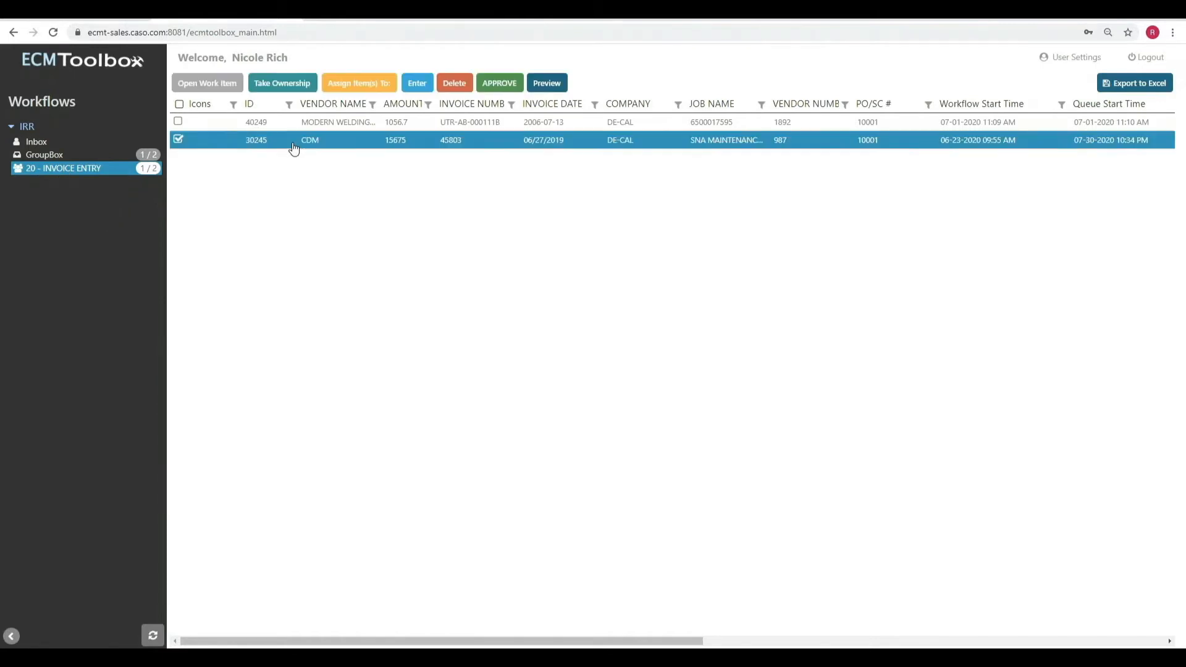
{"action": "mouse_move", "coordinate": [207, 82]}
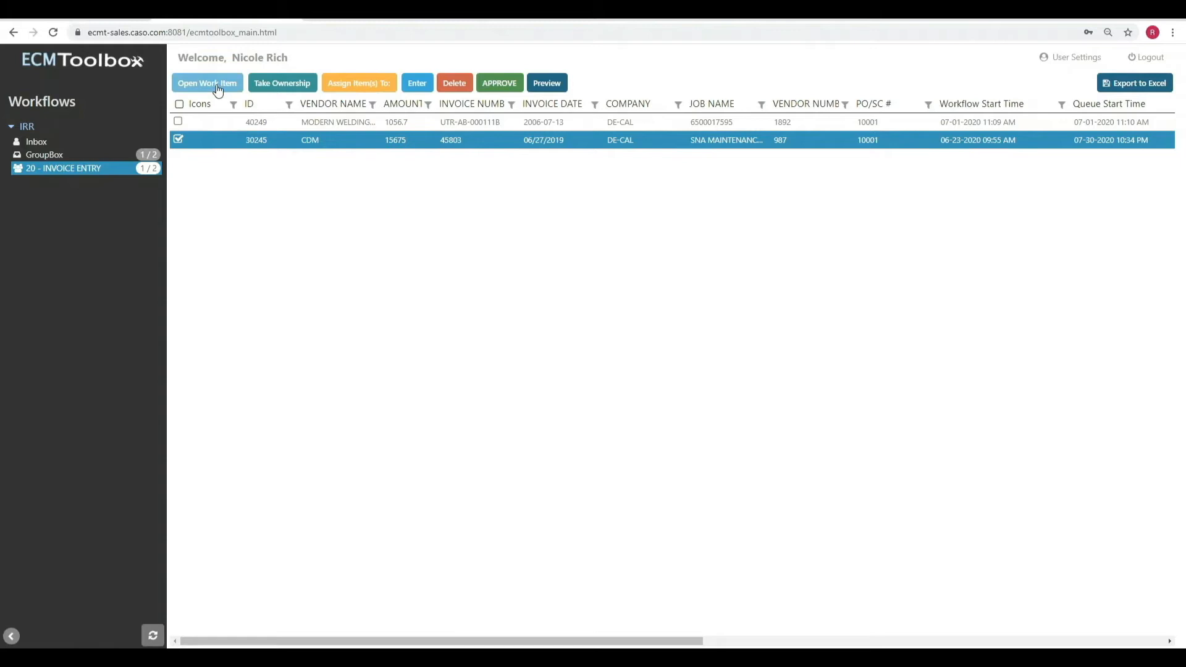
Open the CDM 45803 work item to review the $15,675 invoice and its fields
{"action": "left_click", "coordinate": [206, 82]}
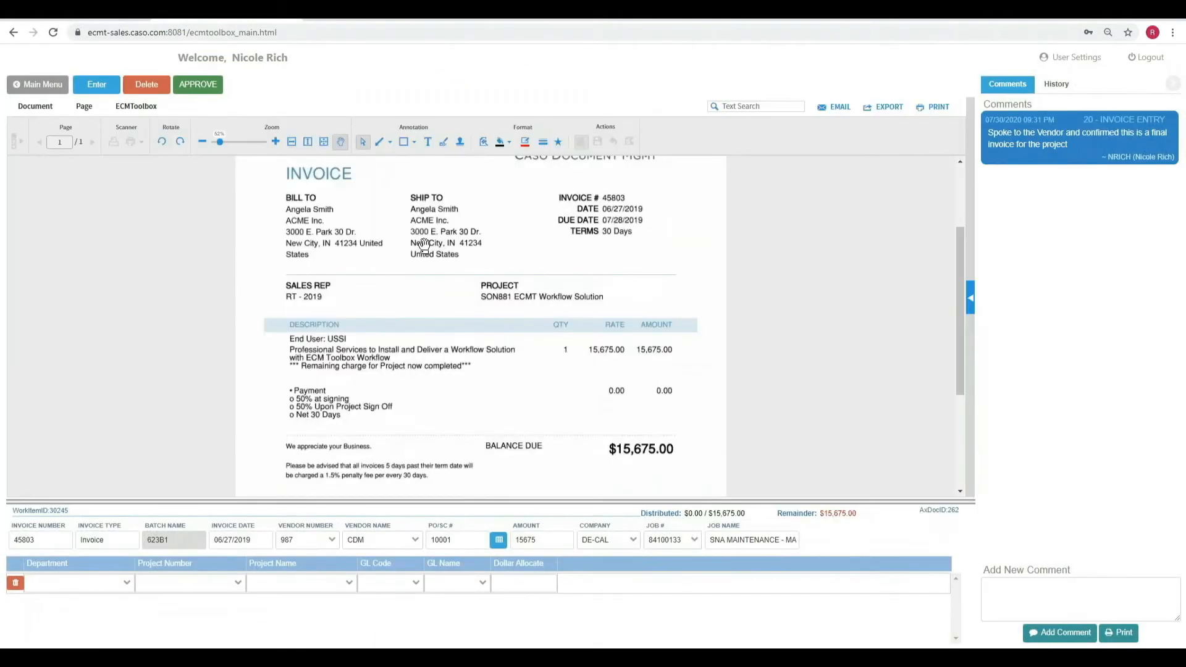
{"action": "mouse_move", "coordinate": [571, 167]}
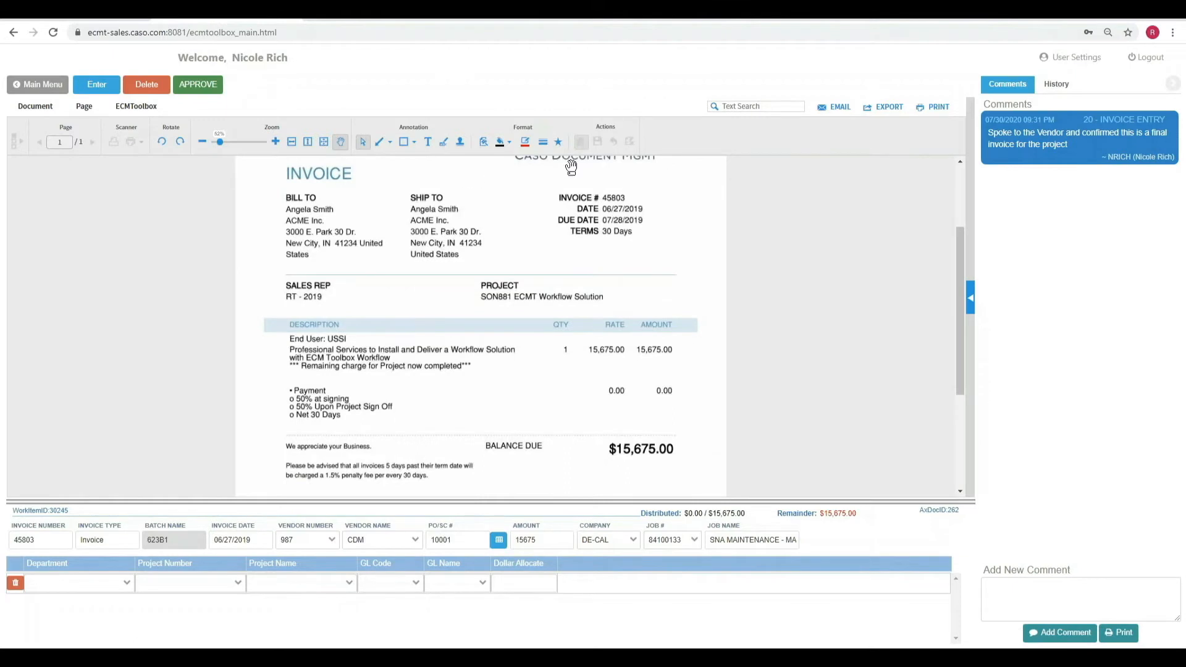
{"action": "mouse_move", "coordinate": [513, 331]}
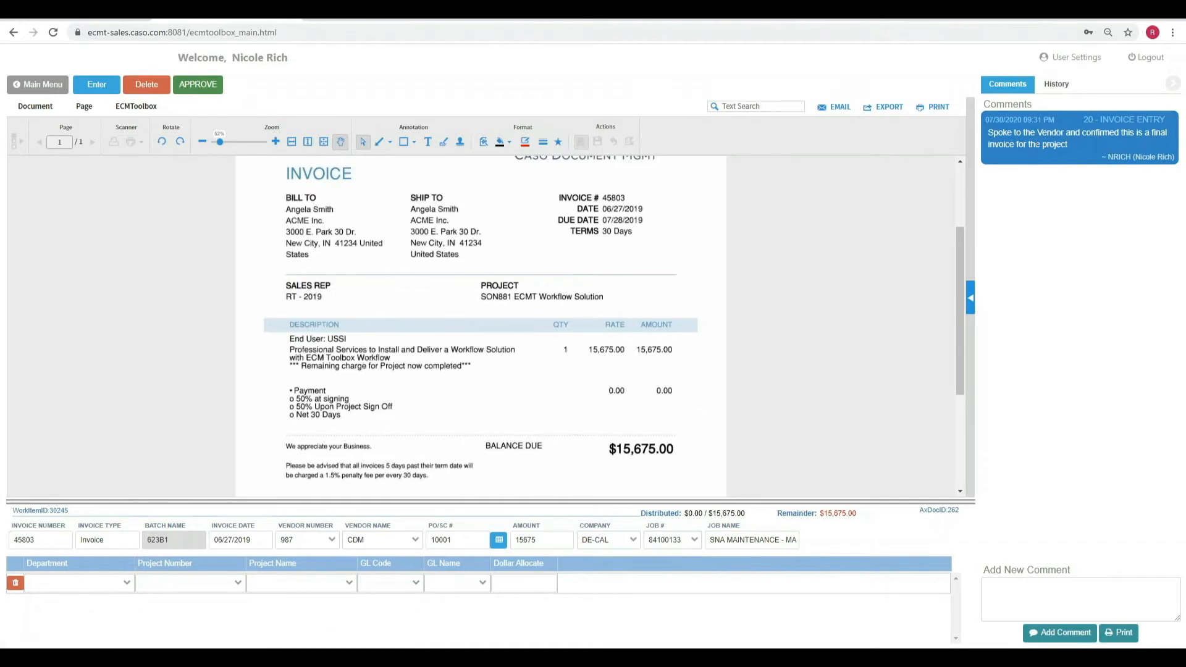
{"action": "left_click", "coordinate": [1075, 598]}
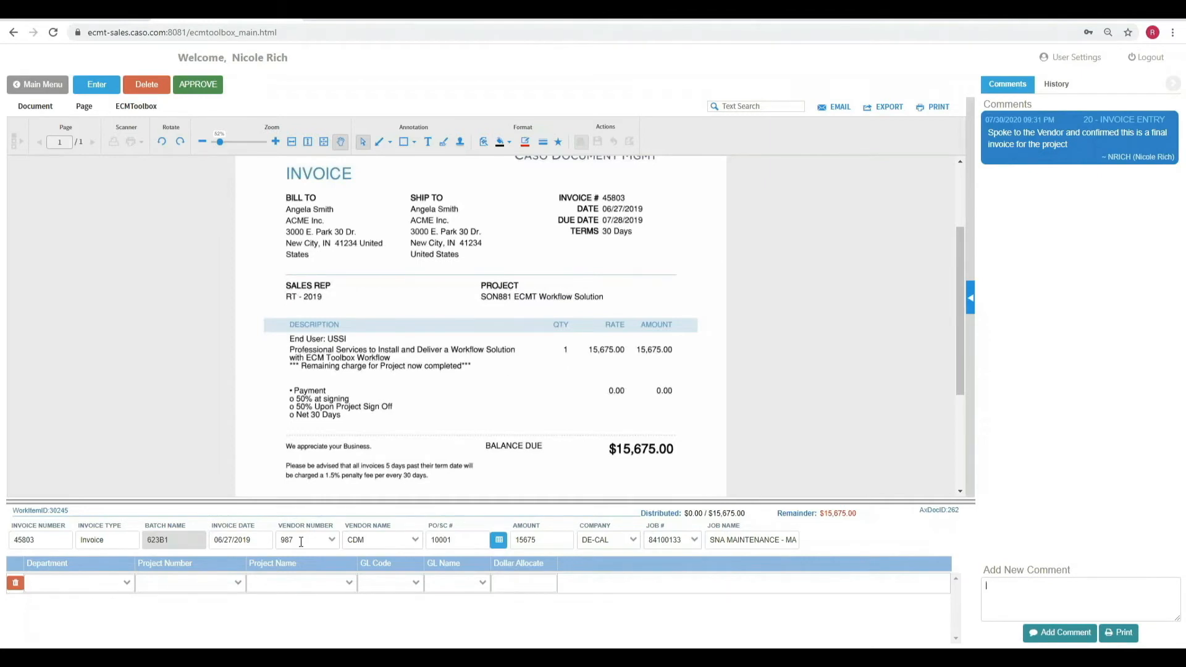
{"action": "mouse_move", "coordinate": [402, 304]}
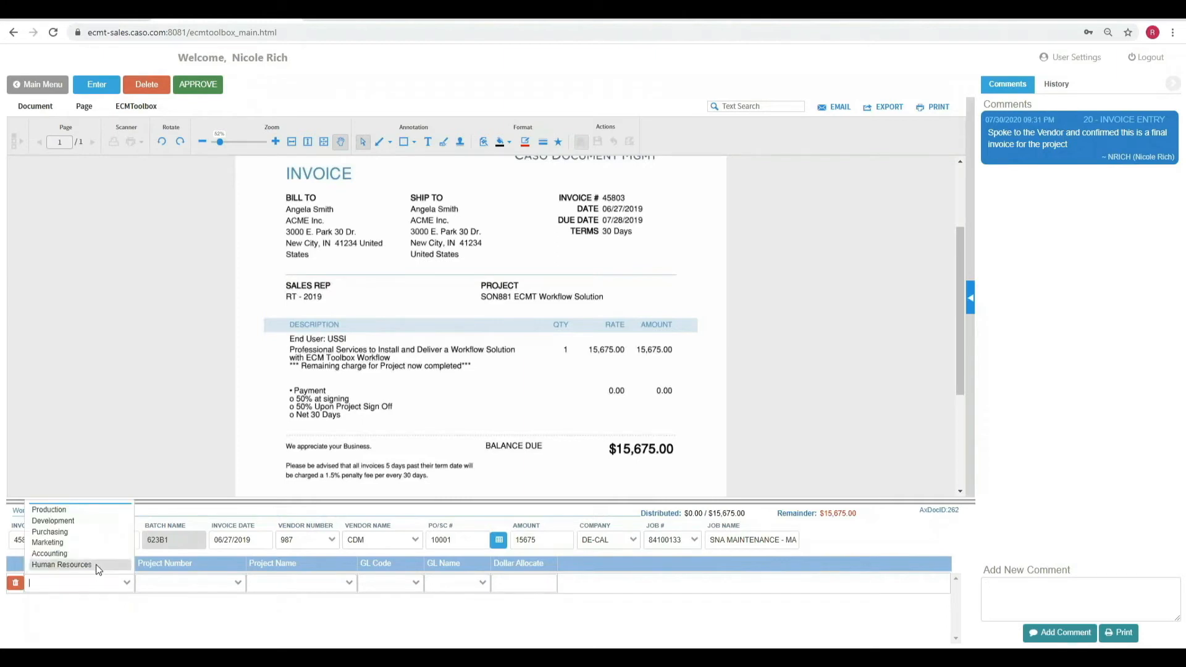
Allocate $10,000 to Human Resources, project 104 Lemon Drops, GL 5000 Software
{"action": "left_click", "coordinate": [60, 564]}
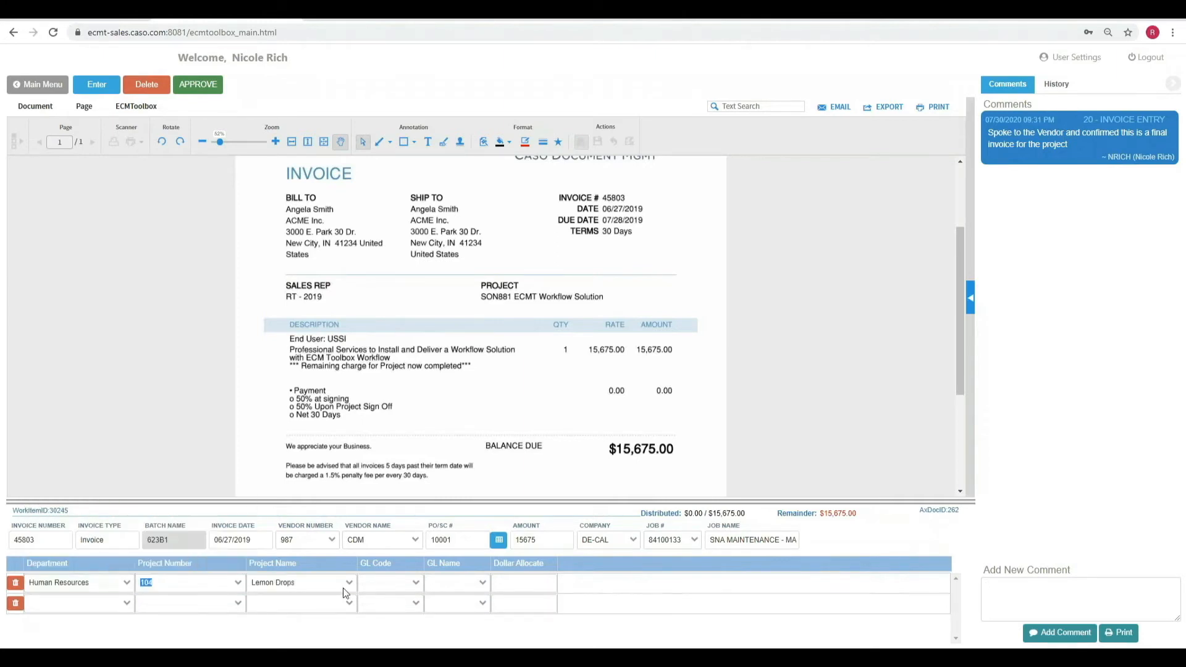
{"action": "left_click", "coordinate": [389, 582]}
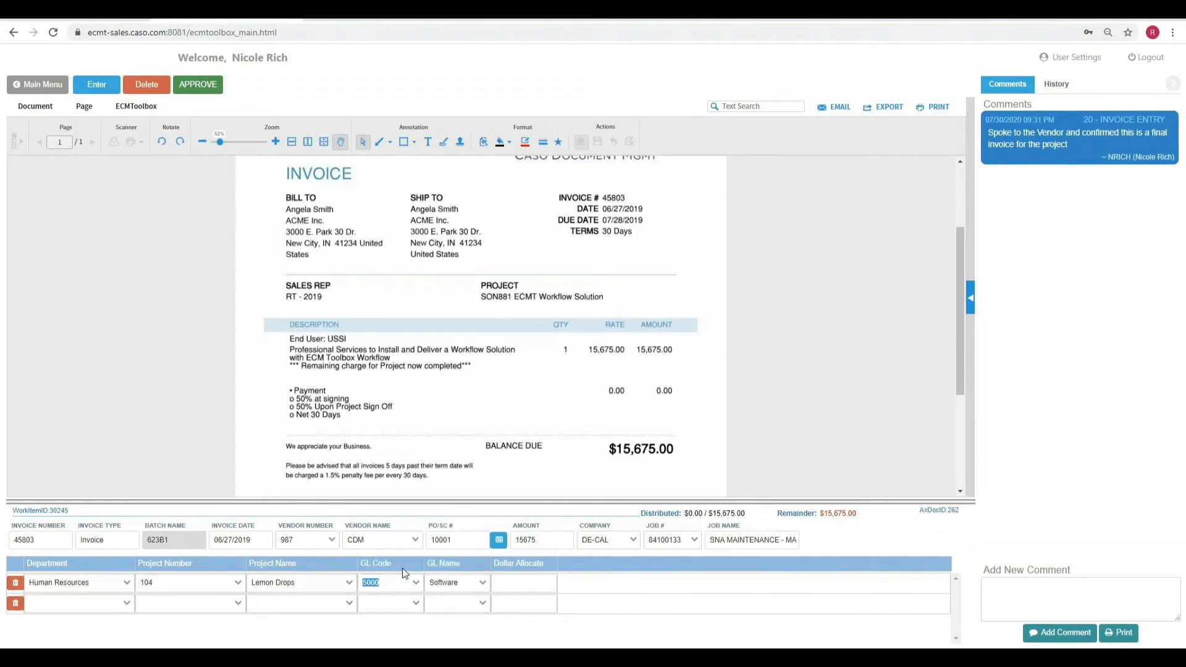
{"action": "type", "text": "10000"}
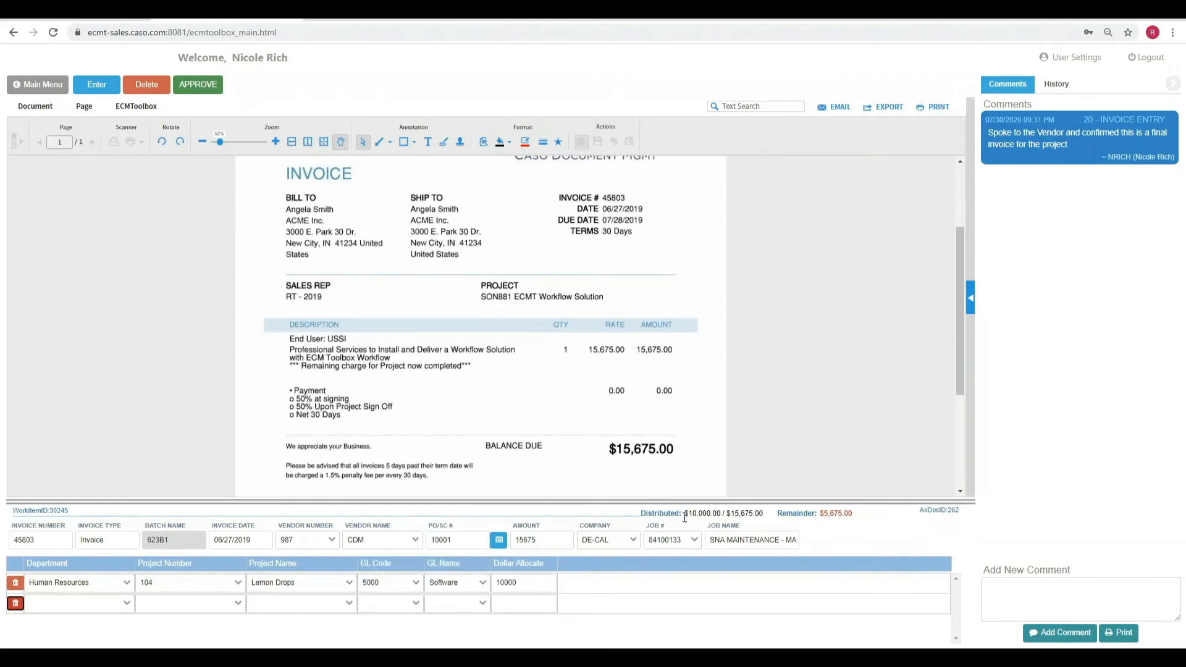
{"action": "mouse_move", "coordinate": [817, 525]}
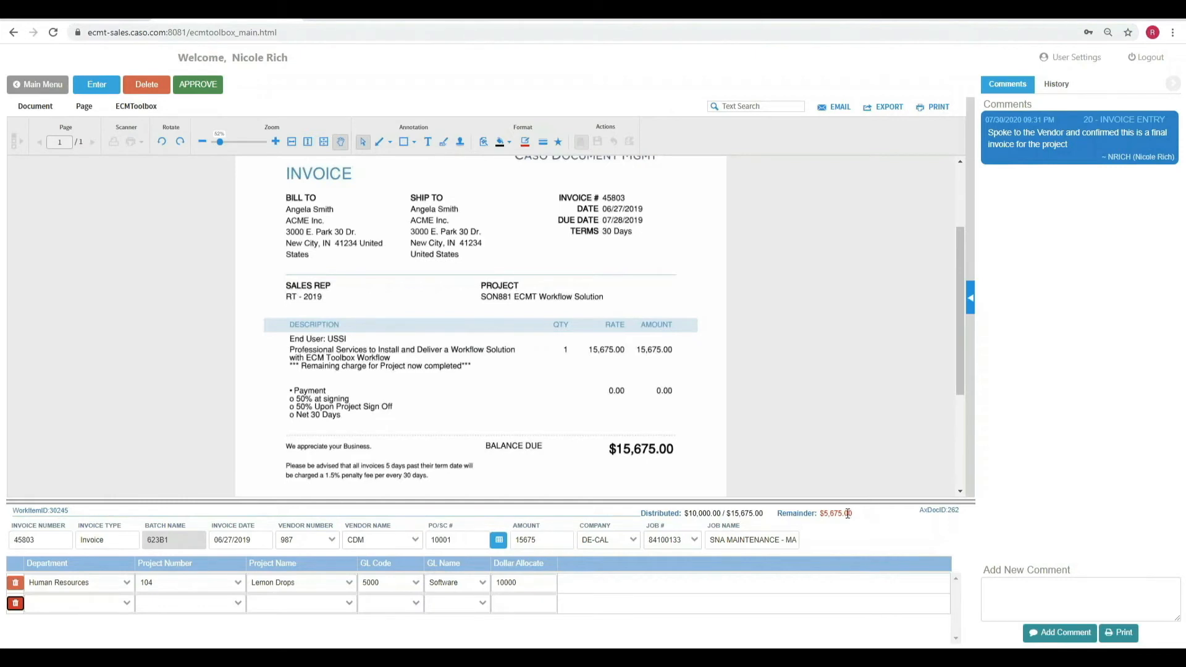
Allocate the remaining $5,675 to Marketing, project 102 White Feather, GL 4000 Hardware
{"action": "left_click", "coordinate": [75, 603]}
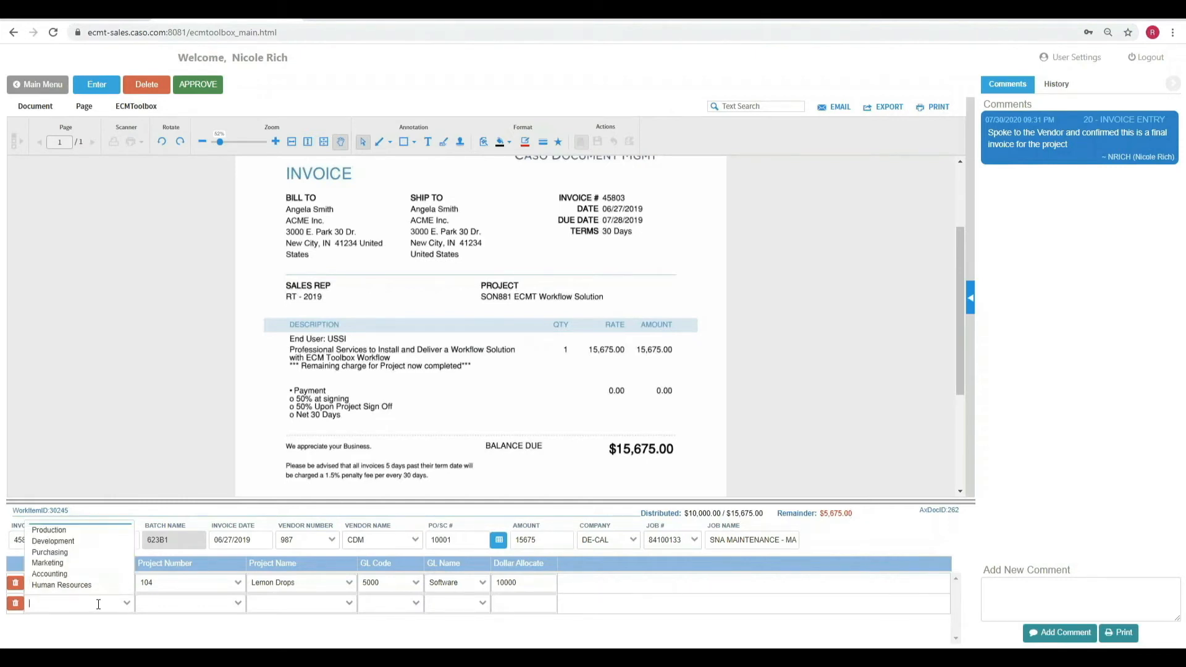
{"action": "mouse_move", "coordinate": [48, 563]}
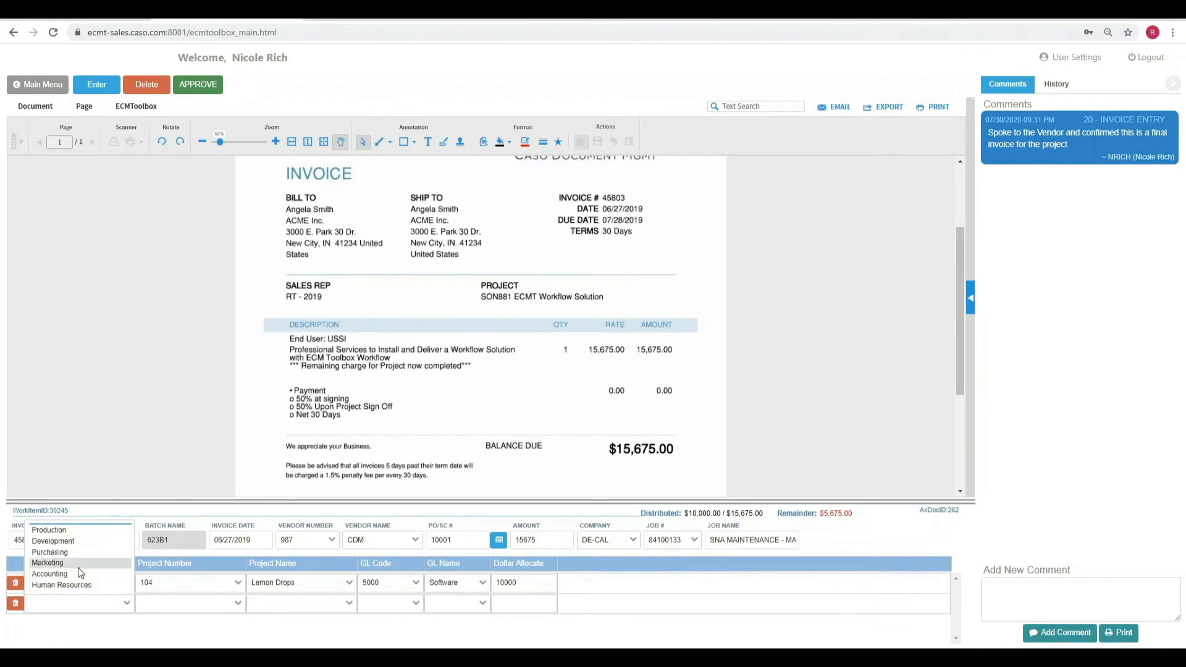
{"action": "left_click", "coordinate": [62, 585]}
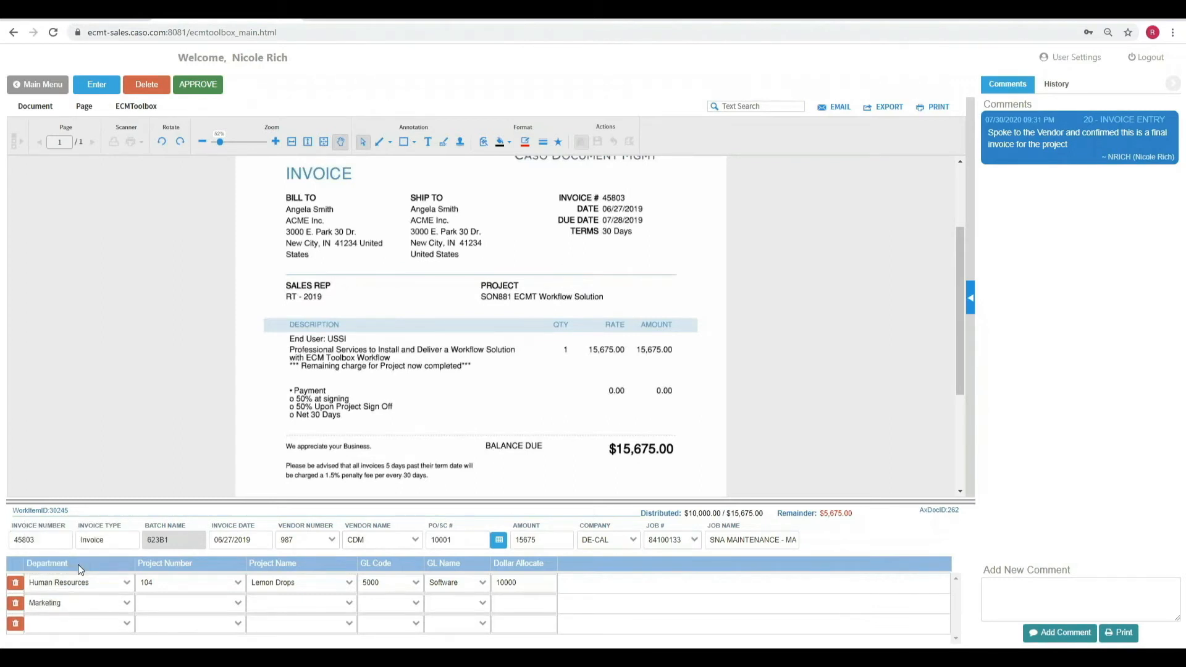
{"action": "left_click", "coordinate": [186, 623]}
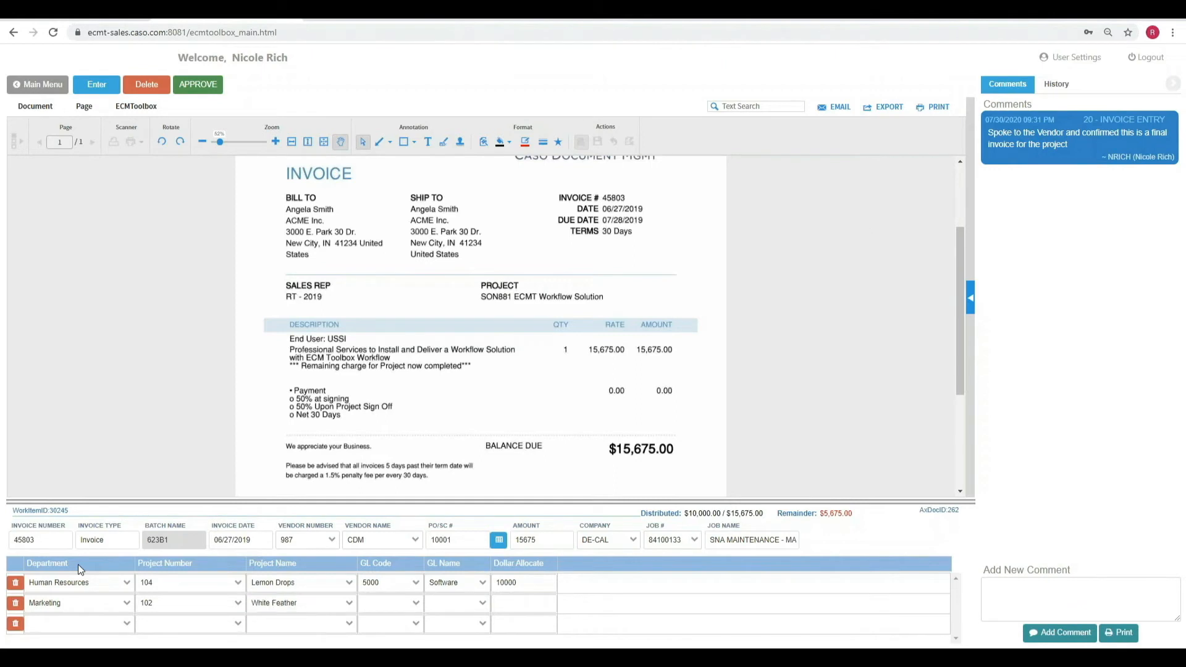
{"action": "left_click", "coordinate": [389, 603]}
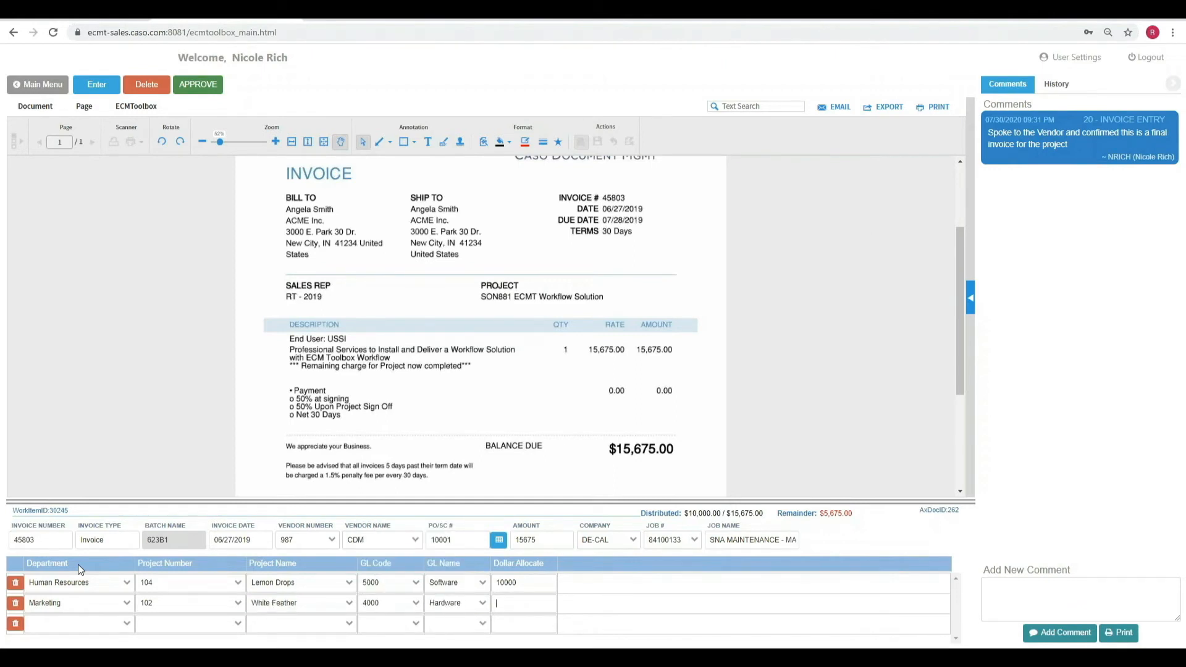
{"action": "type", "text": "5675"}
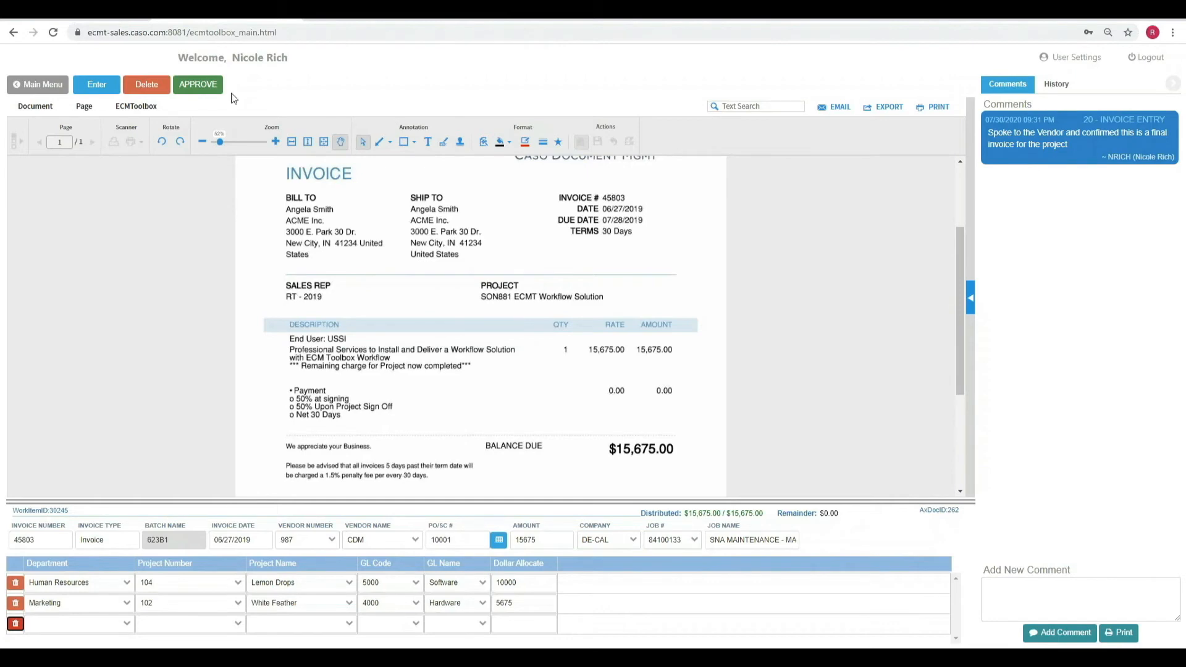
Approve the fully distributed CDM invoice 45803
{"action": "left_click", "coordinate": [198, 84]}
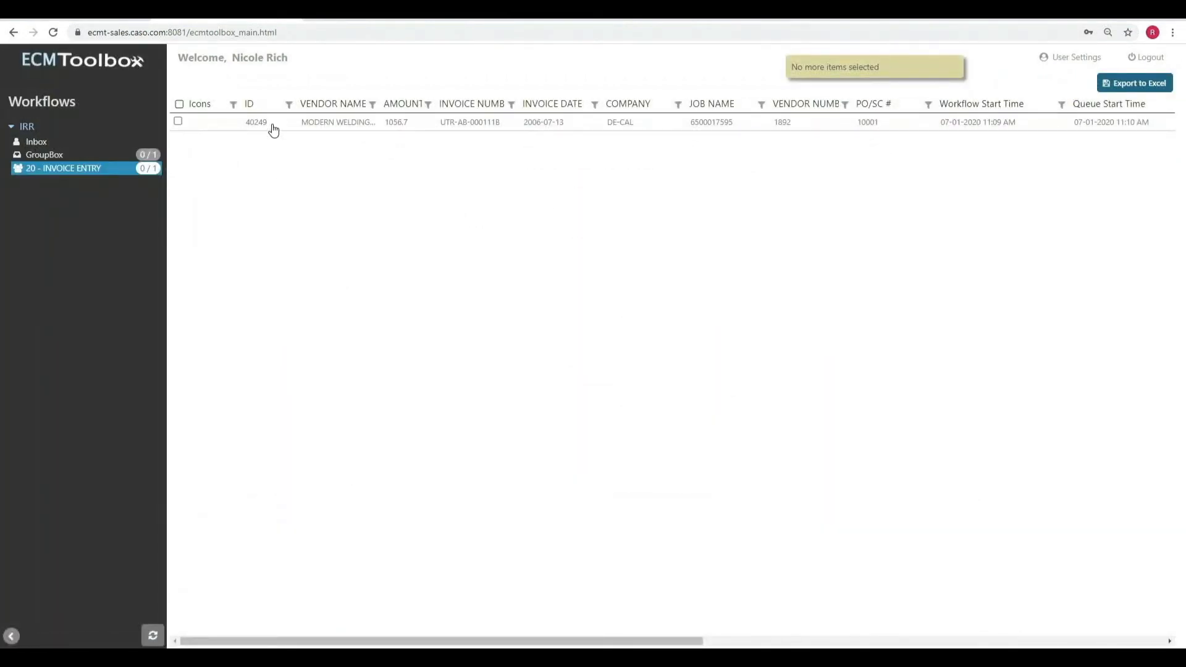
{"action": "mouse_move", "coordinate": [380, 129]}
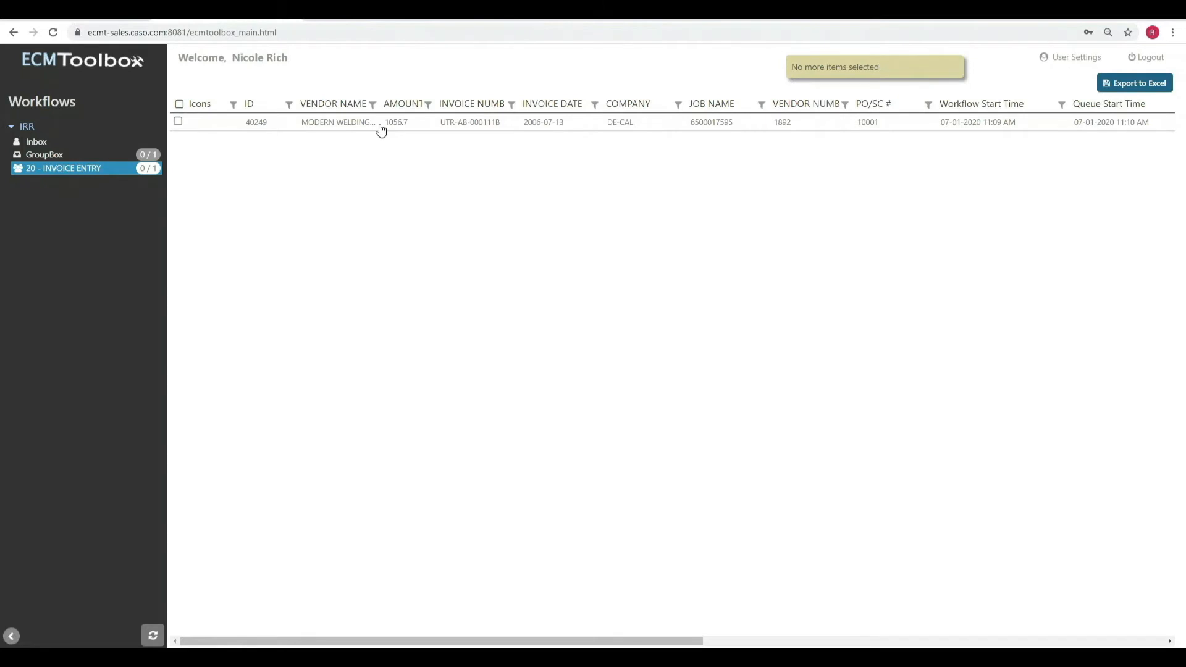
{"action": "mouse_move", "coordinate": [399, 152]}
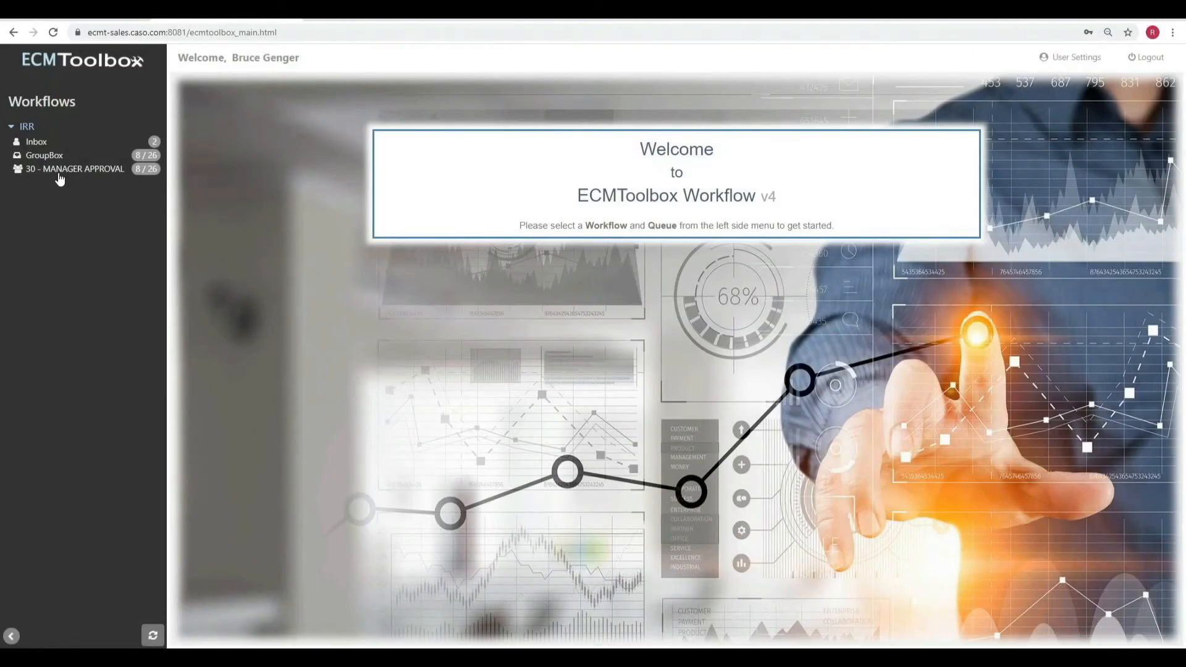
{"action": "left_click", "coordinate": [75, 169]}
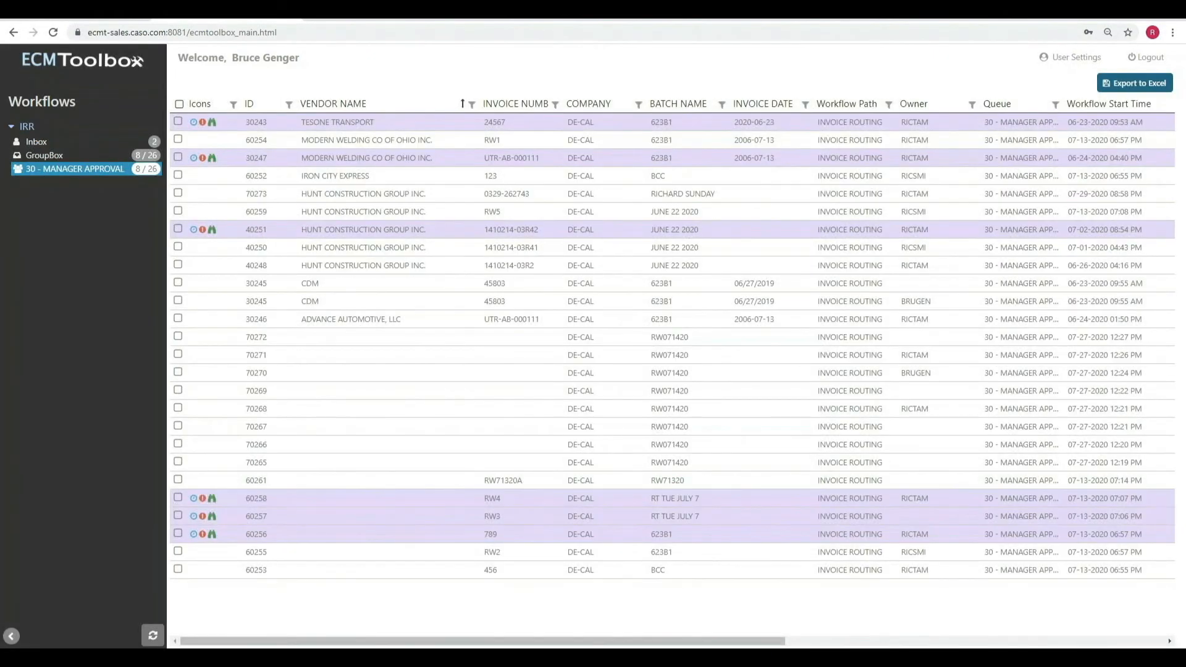
{"action": "mouse_move", "coordinate": [269, 176]}
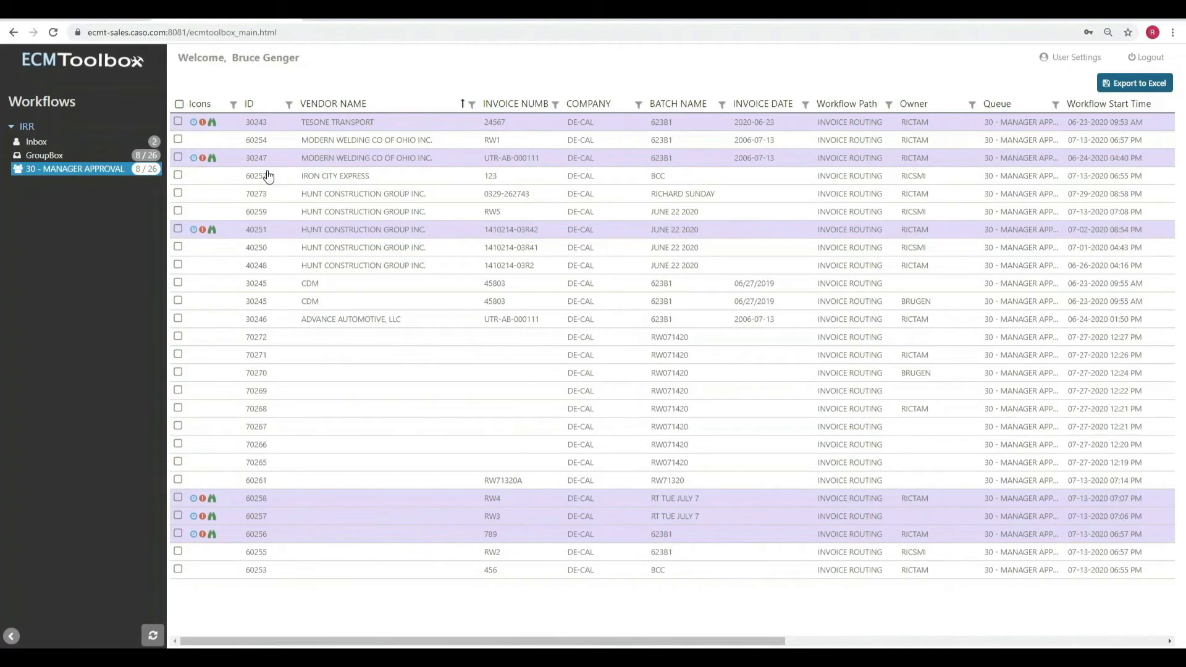
{"action": "mouse_move", "coordinate": [301, 291]}
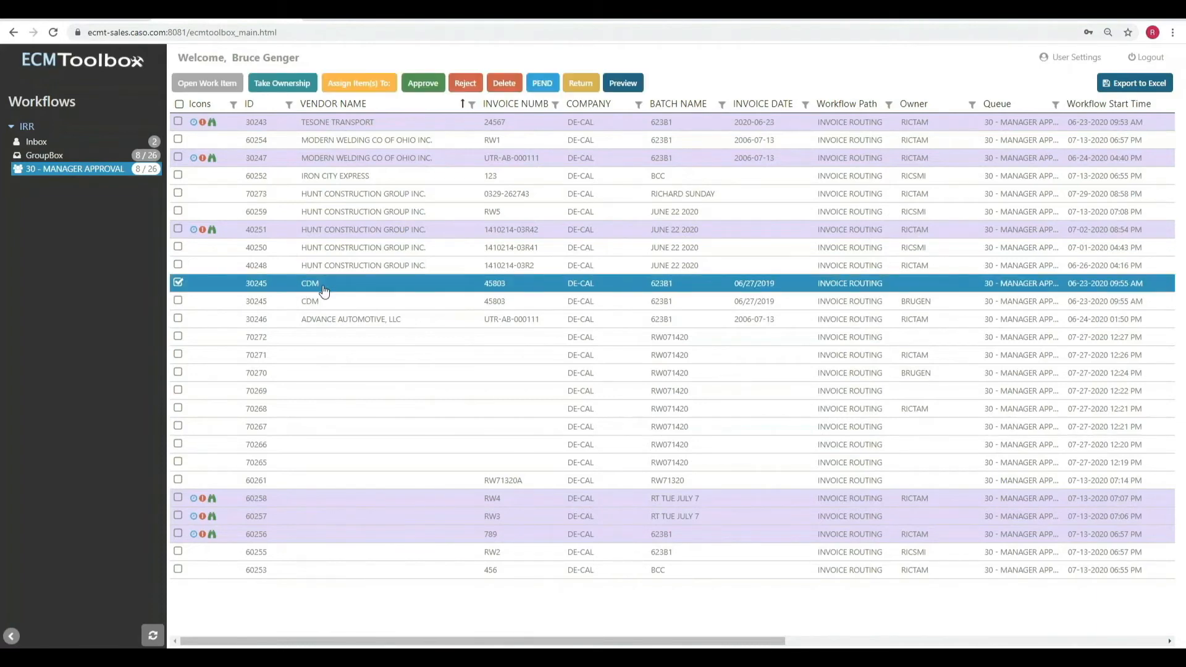
Open CDM invoice 45803, review its comment and distribution, and approve it
{"action": "left_click", "coordinate": [206, 83]}
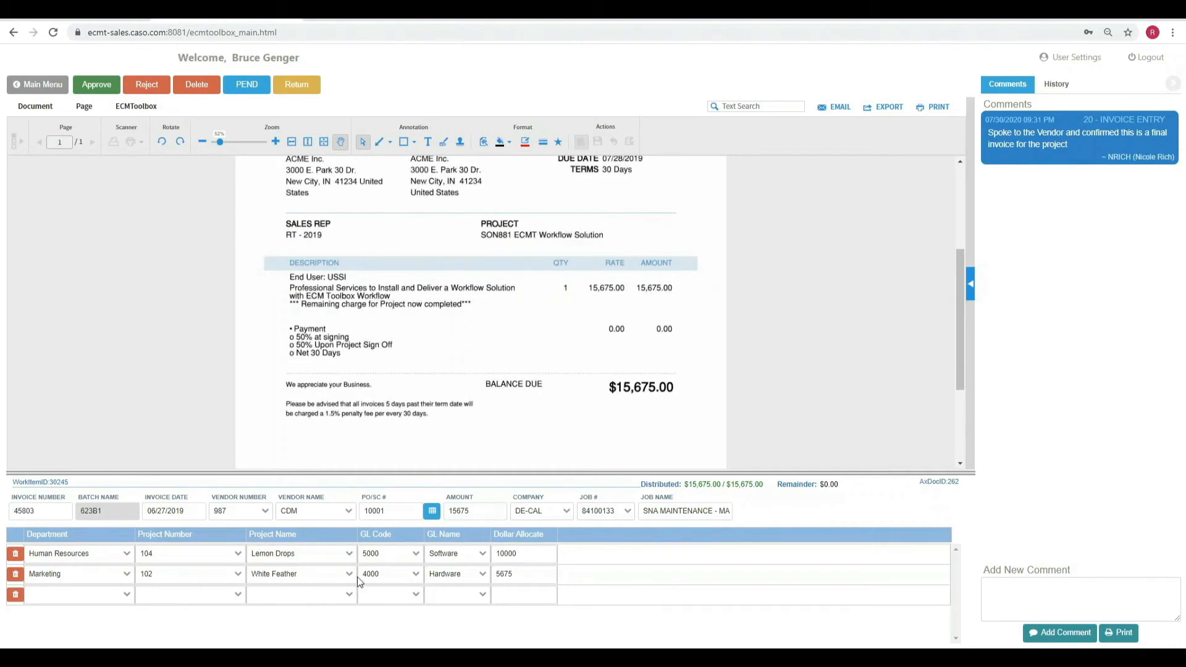
{"action": "mouse_move", "coordinate": [1088, 159]}
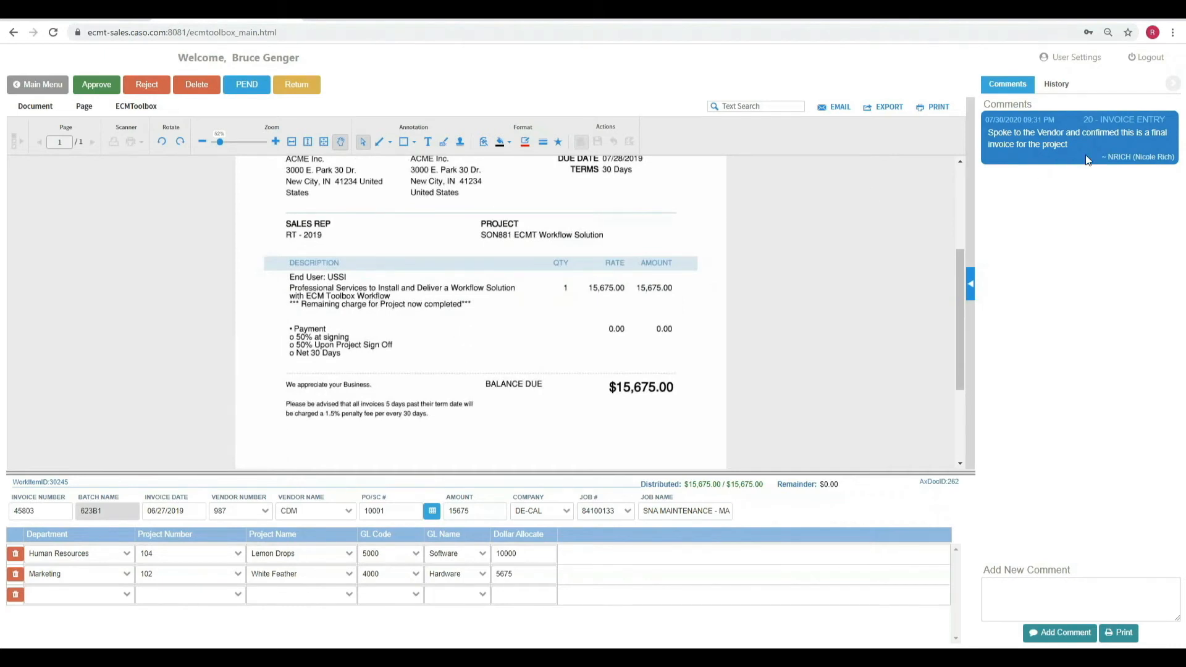
{"action": "mouse_move", "coordinate": [1088, 159]}
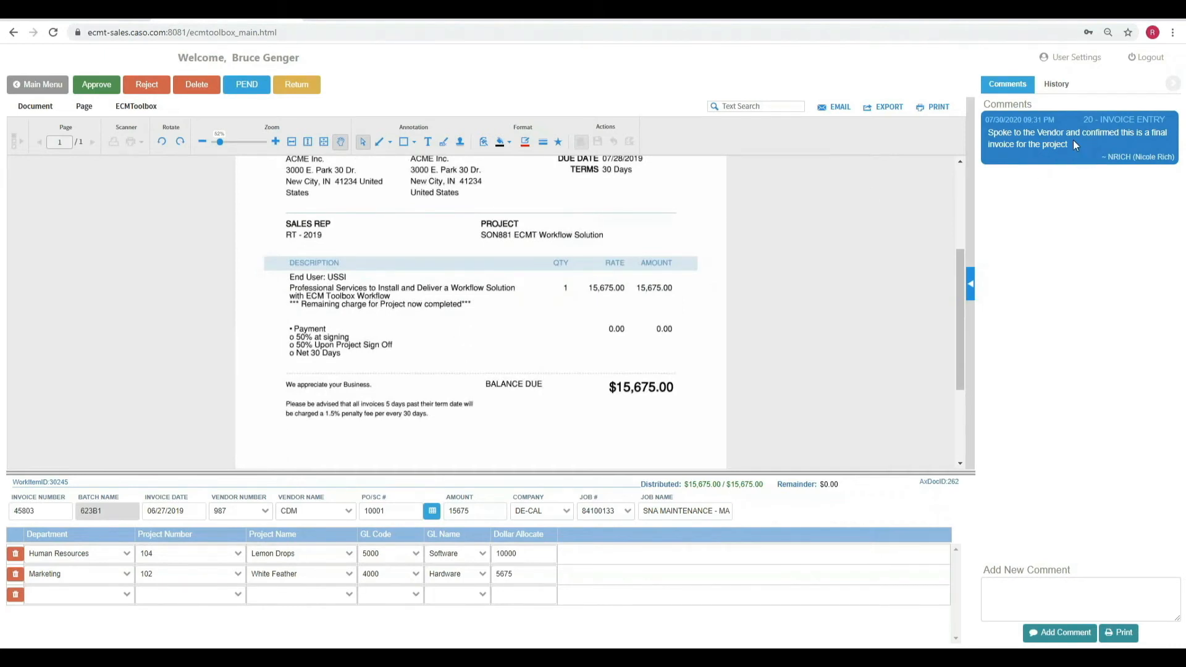
{"action": "mouse_move", "coordinate": [768, 267]}
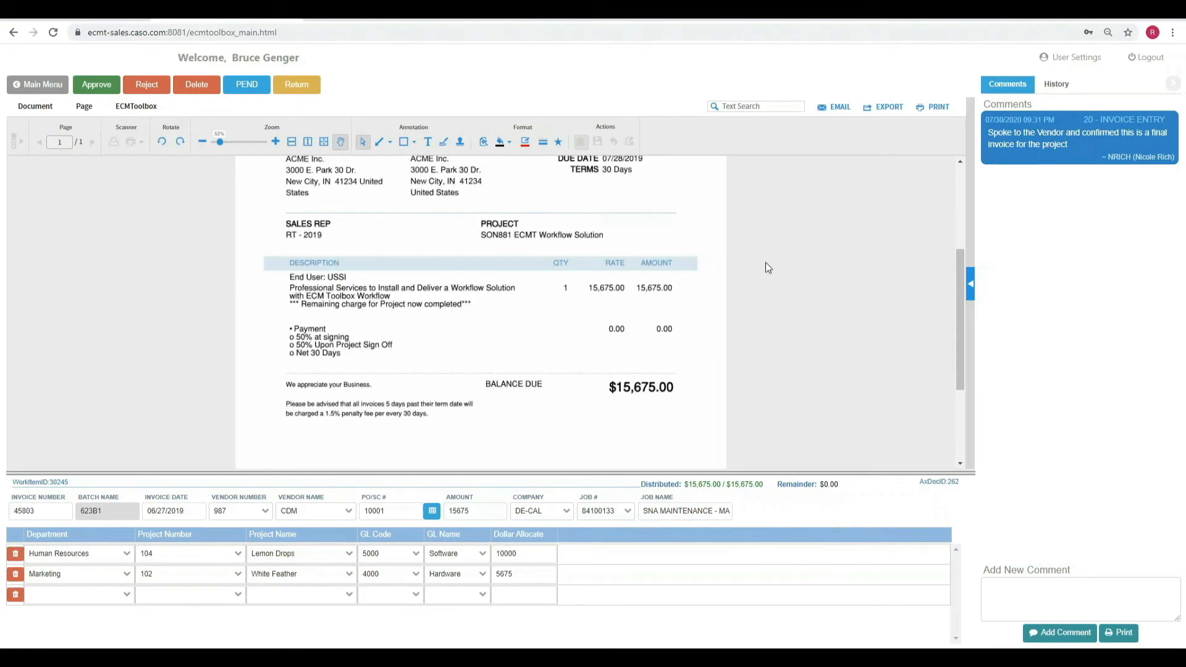
{"action": "mouse_move", "coordinate": [97, 84]}
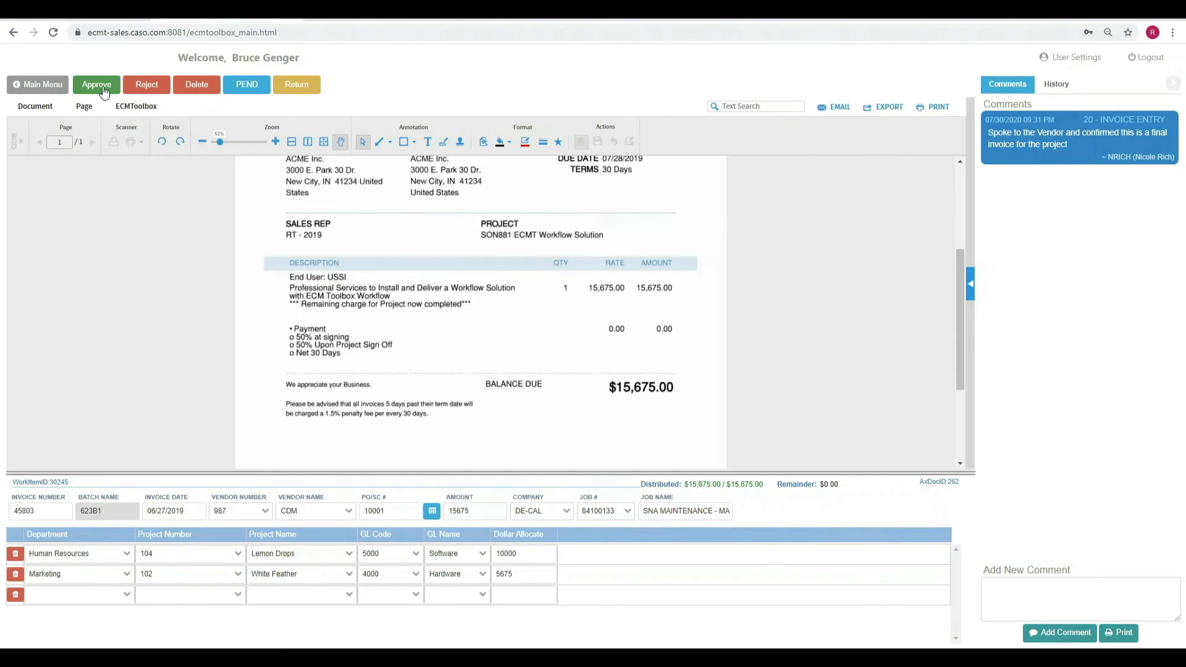
{"action": "left_click", "coordinate": [97, 84]}
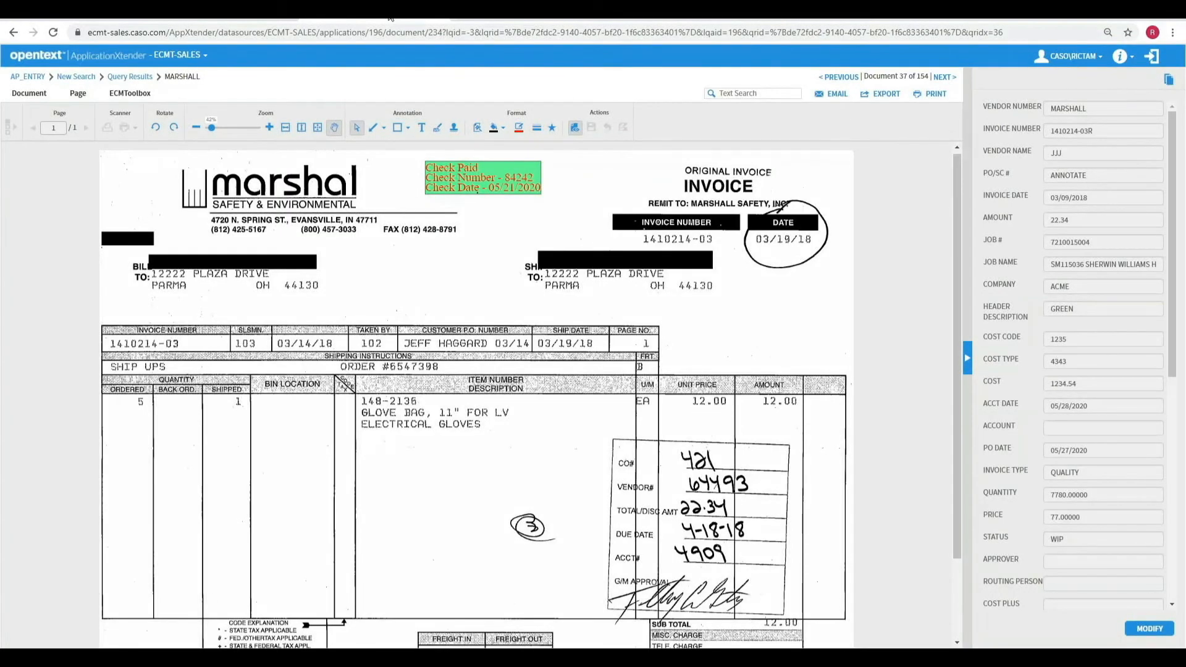
{"action": "mouse_move", "coordinate": [553, 294]}
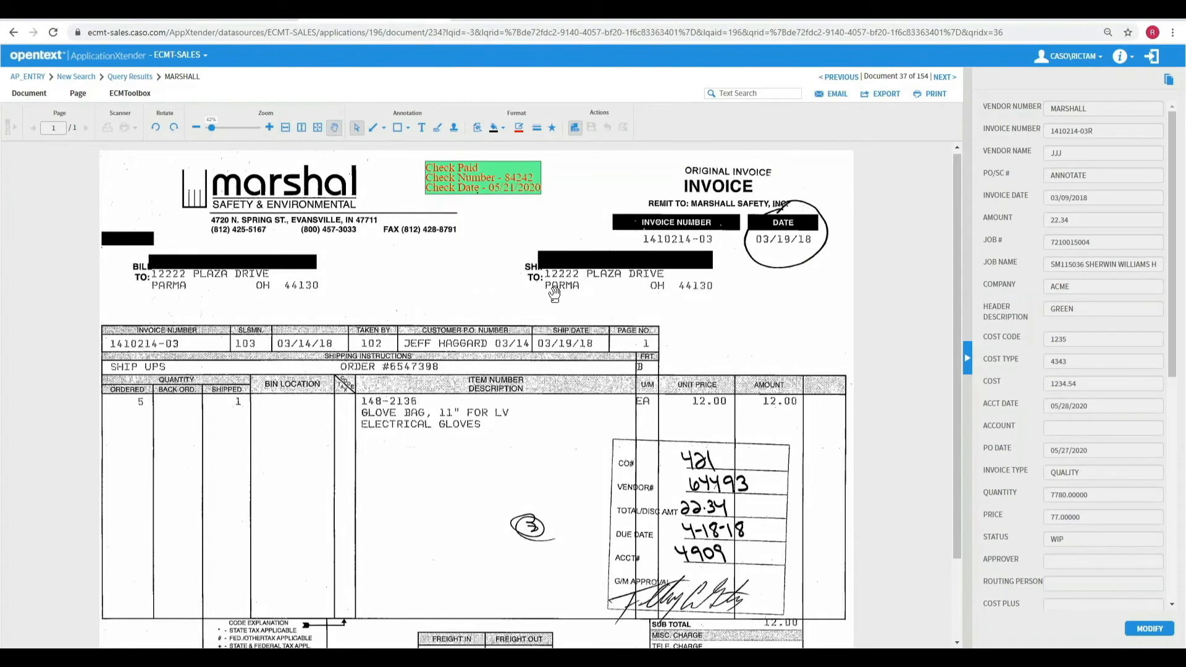
{"action": "mouse_move", "coordinate": [514, 284]}
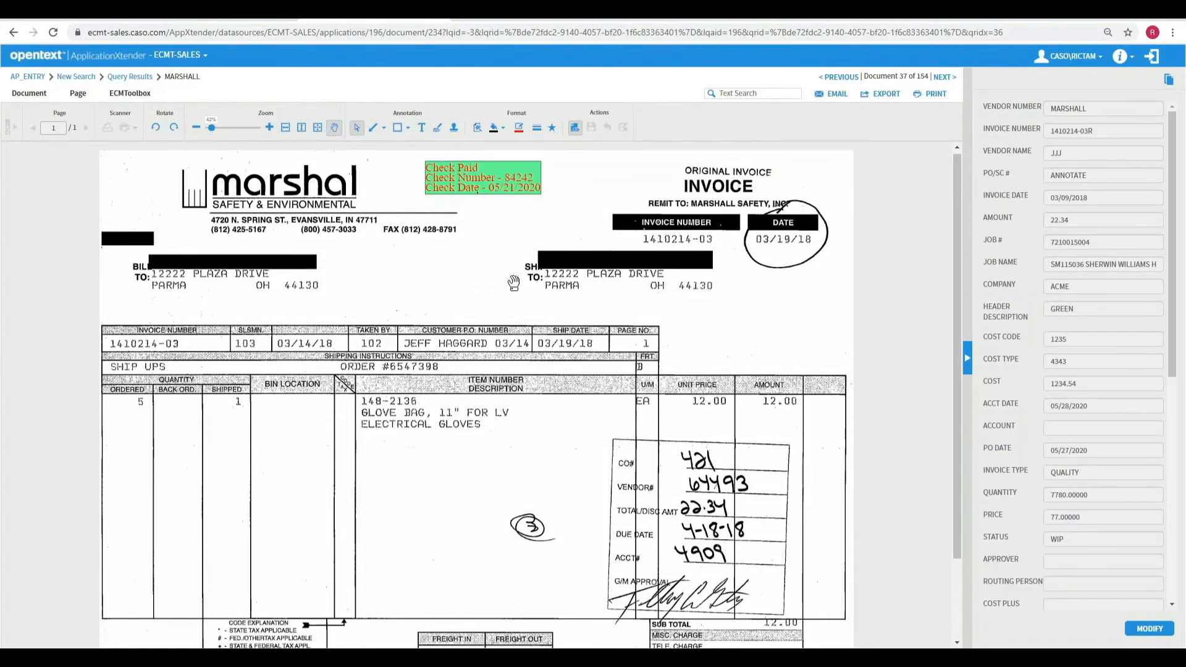
{"action": "mouse_move", "coordinate": [475, 184]}
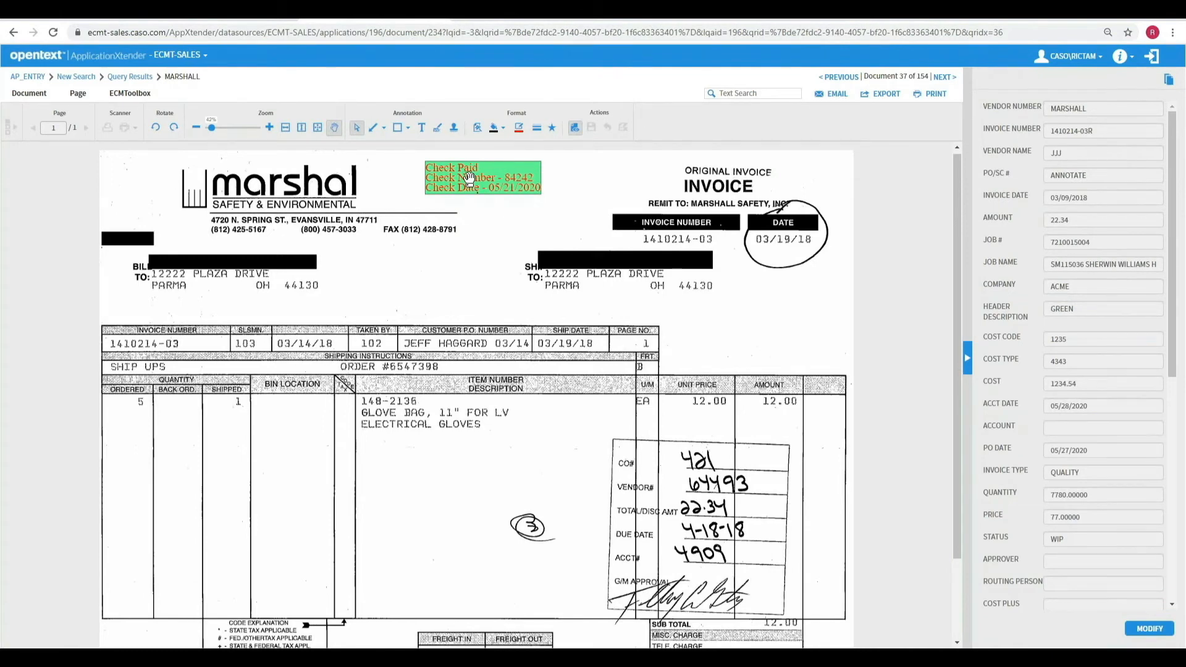
{"action": "mouse_move", "coordinate": [468, 209]}
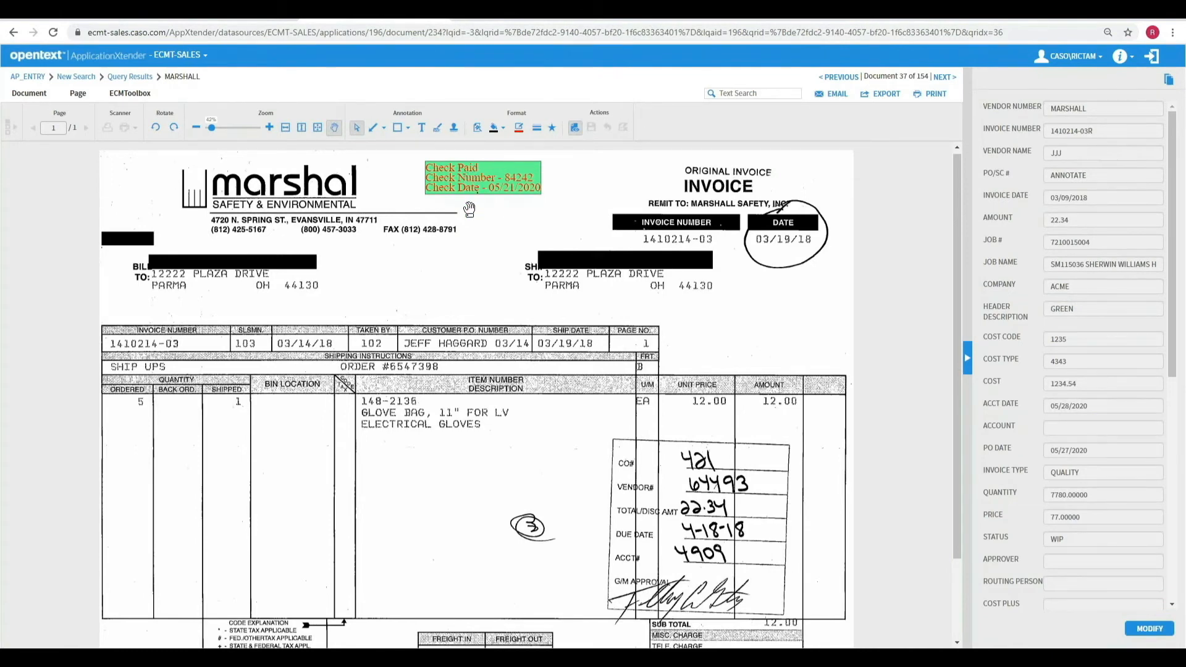
{"action": "mouse_move", "coordinate": [528, 181]}
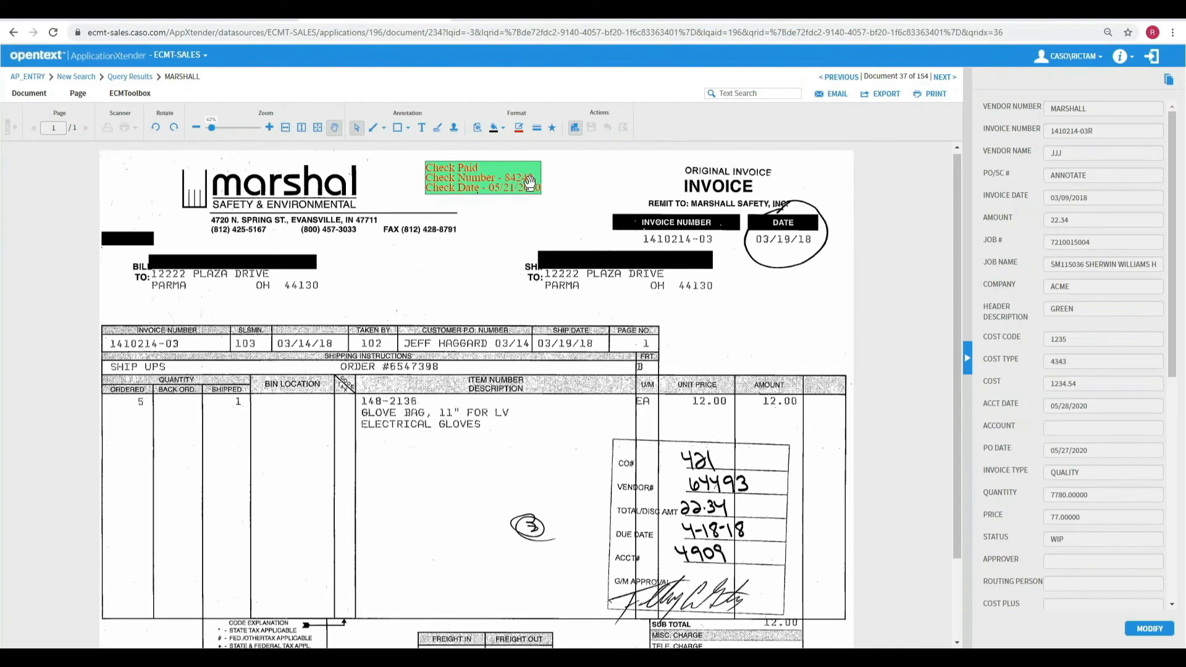
{"action": "mouse_move", "coordinate": [522, 195]}
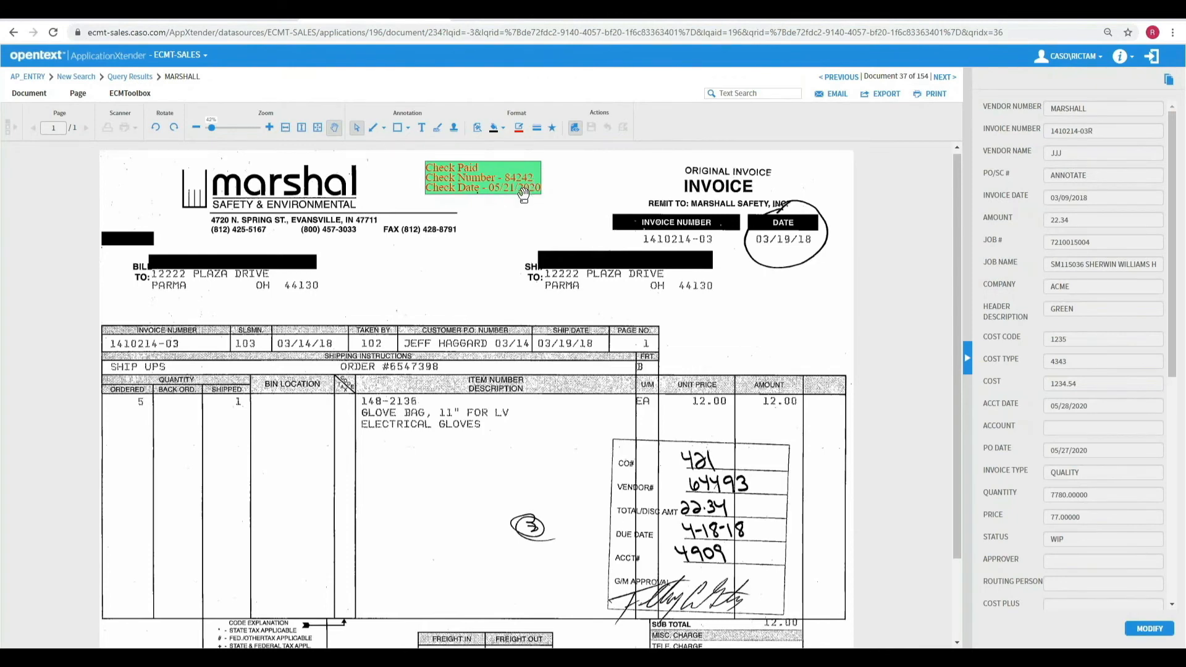
{"action": "mouse_move", "coordinate": [513, 240]}
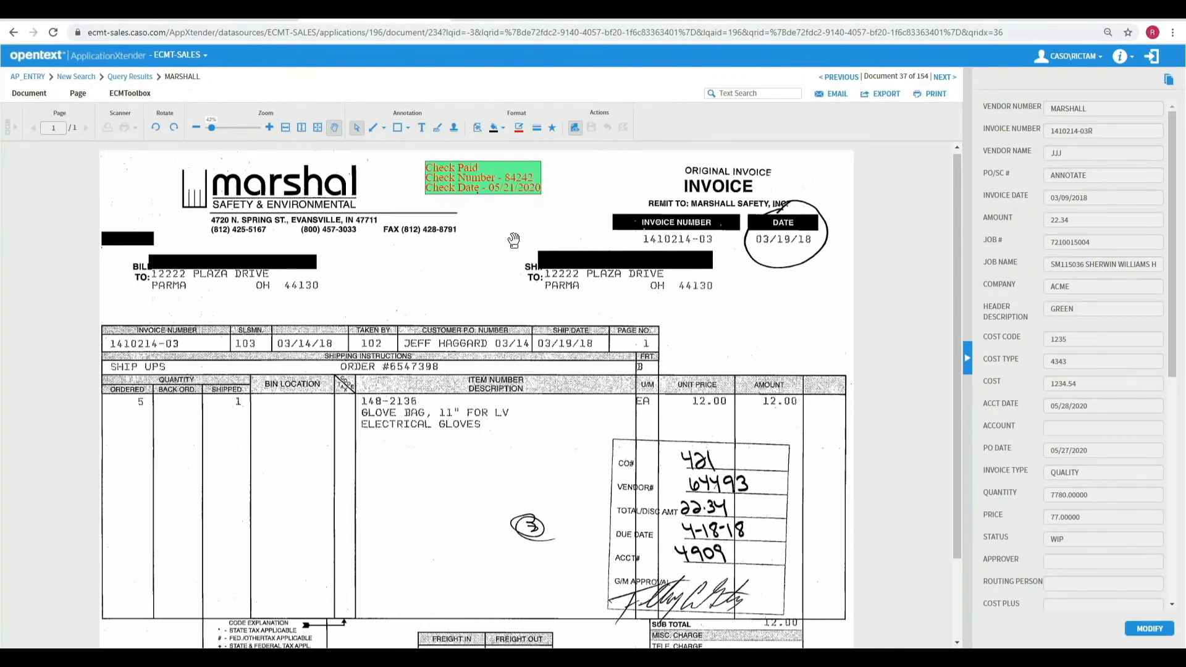
{"action": "mouse_move", "coordinate": [504, 264]}
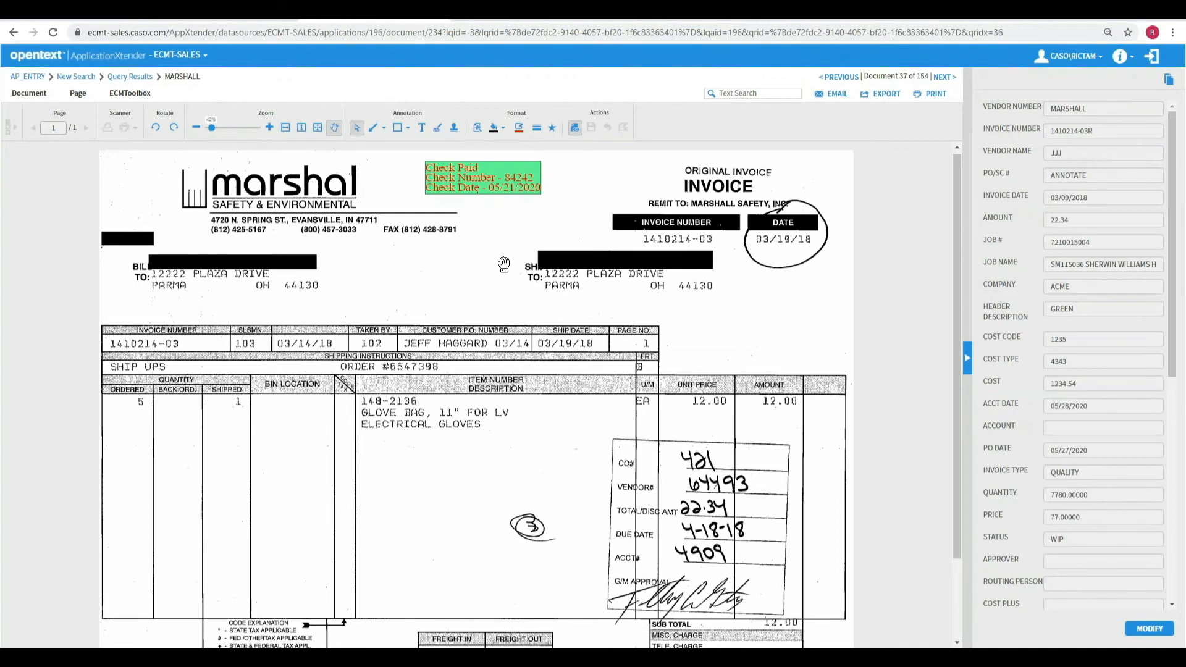
{"action": "mouse_move", "coordinate": [478, 251]}
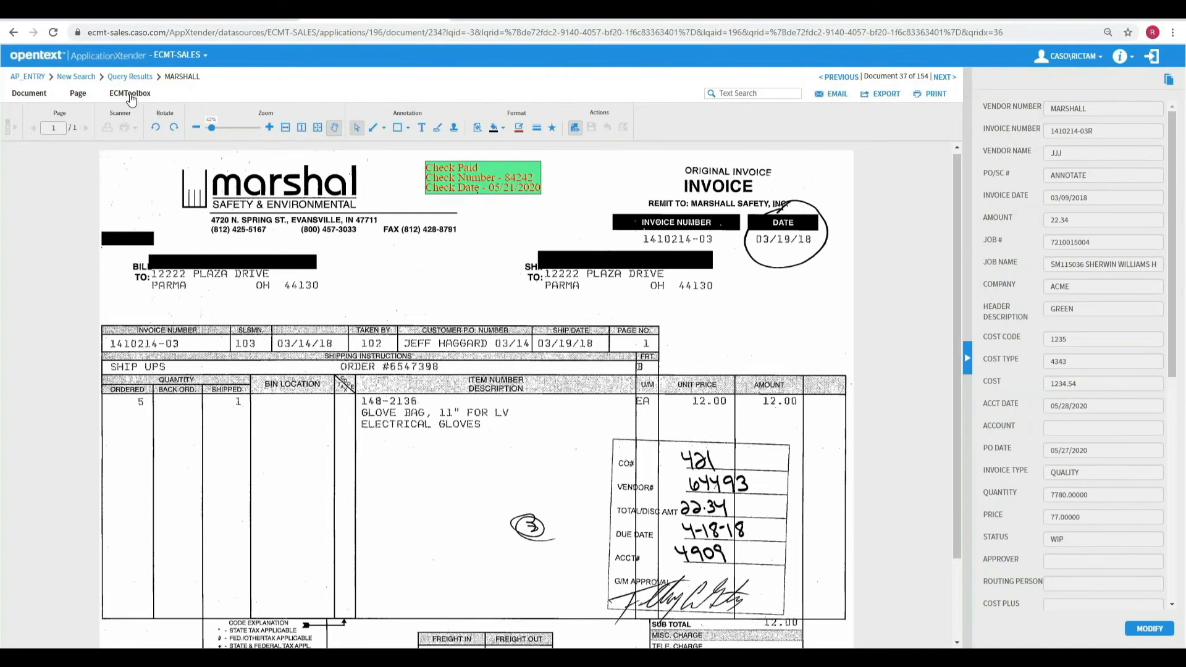
Open Record Info from the ECMToolbox menu to view the Marshall invoice's audit history
{"action": "left_click", "coordinate": [129, 92]}
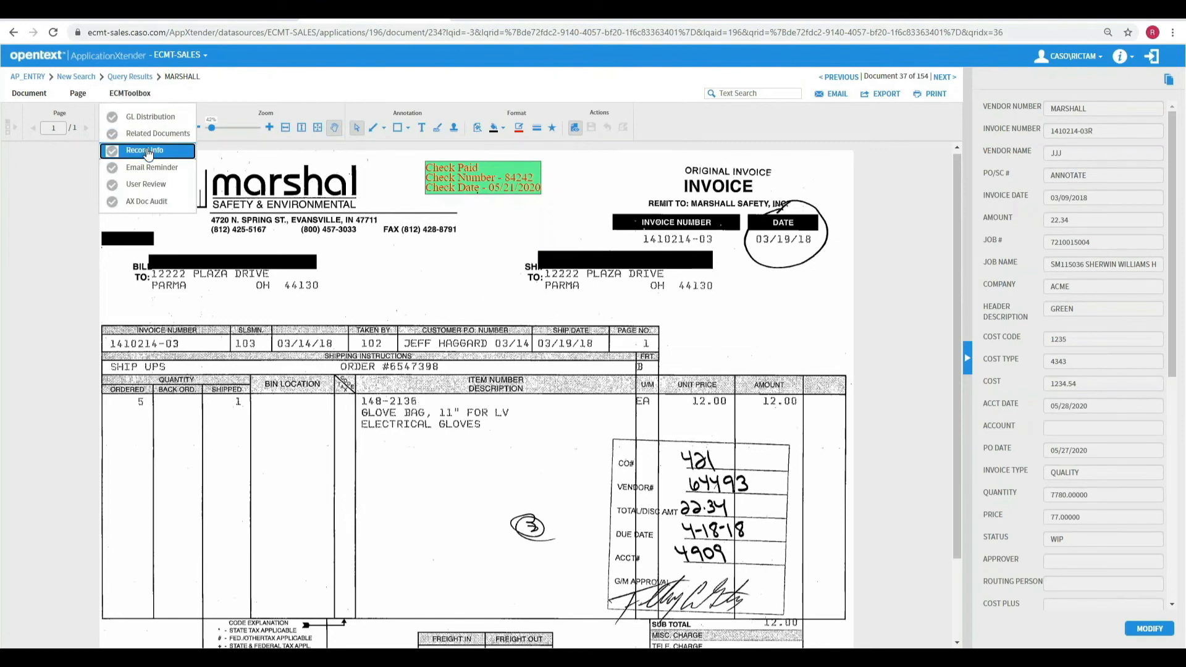
{"action": "left_click", "coordinate": [146, 200]}
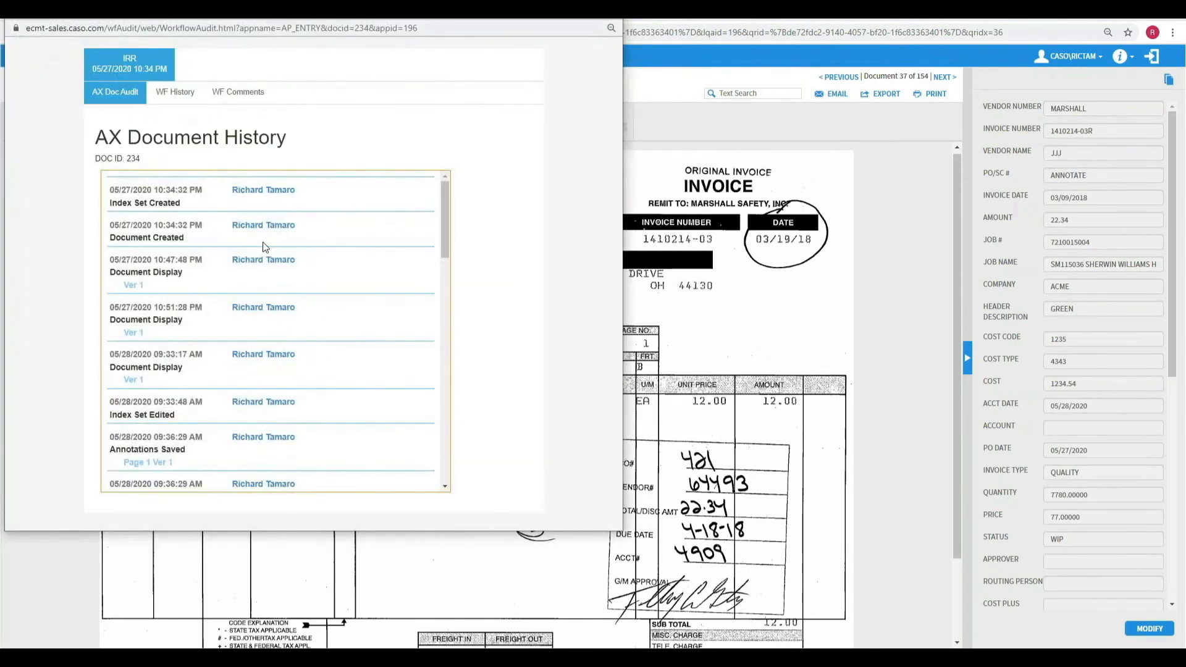
{"action": "mouse_move", "coordinate": [256, 339]}
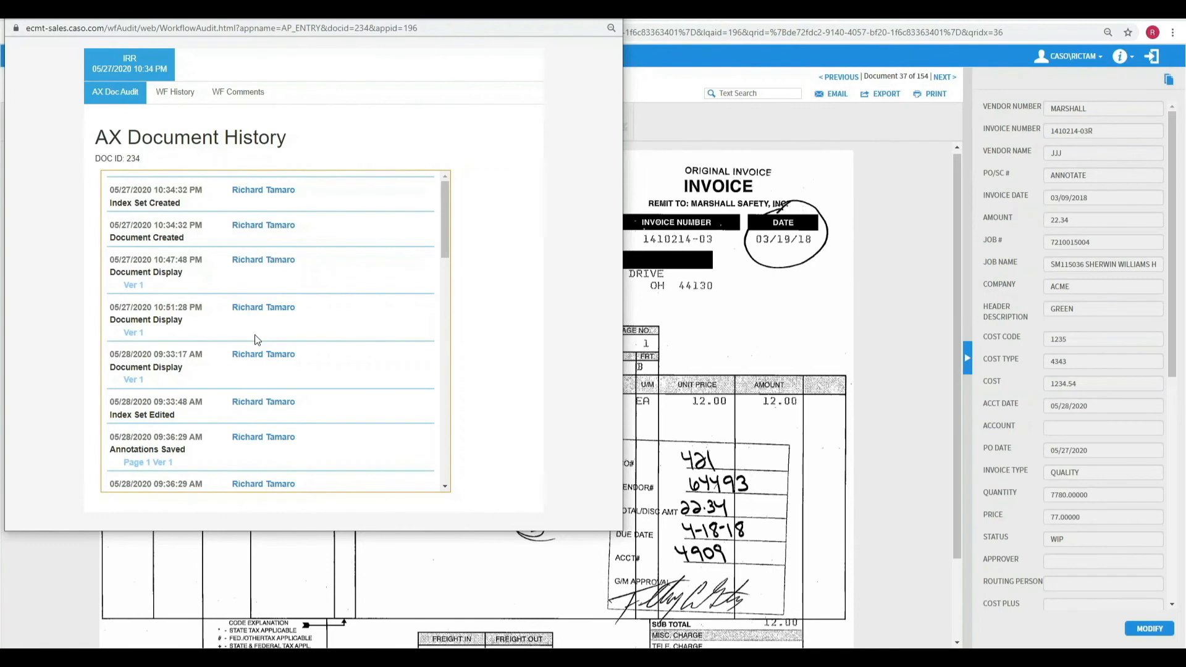
Show WF History and expand the 30 - MANAGER APPROVAL stage events
{"action": "left_click", "coordinate": [175, 91]}
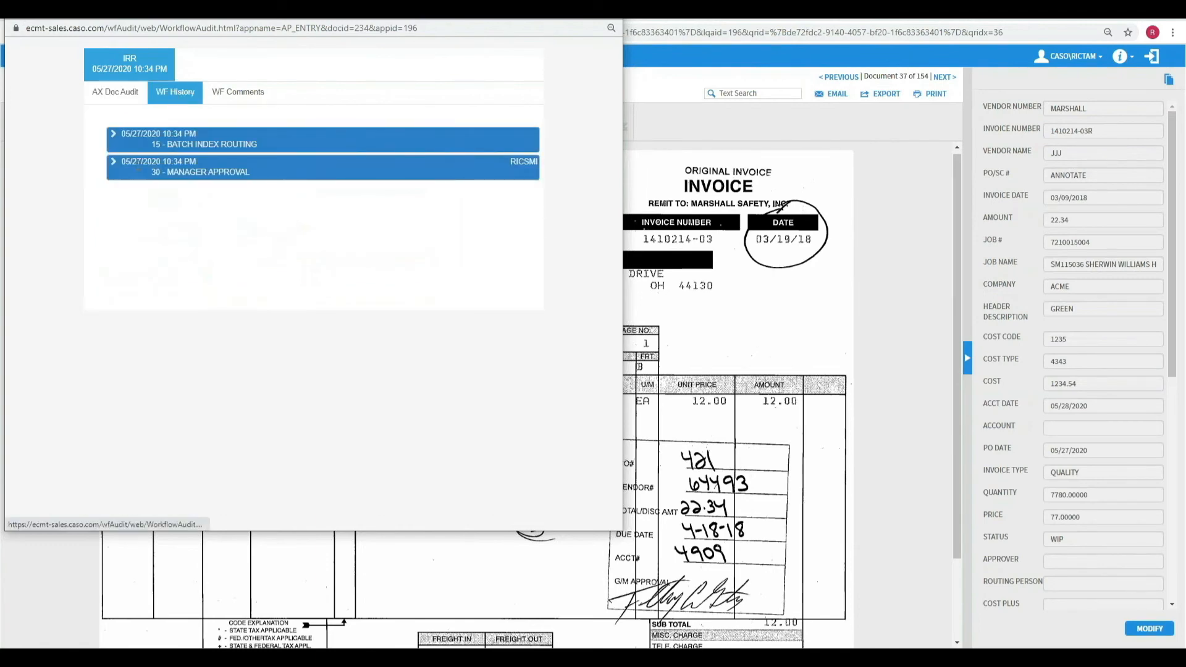
{"action": "left_click", "coordinate": [113, 165]}
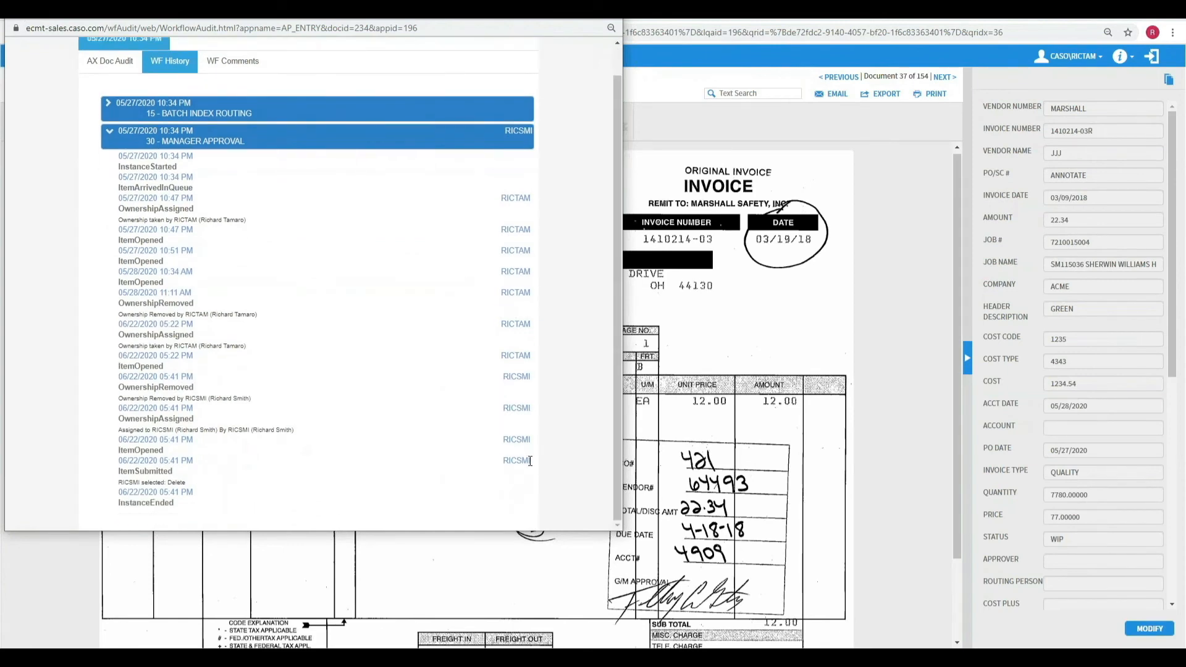
{"action": "mouse_move", "coordinate": [174, 504]}
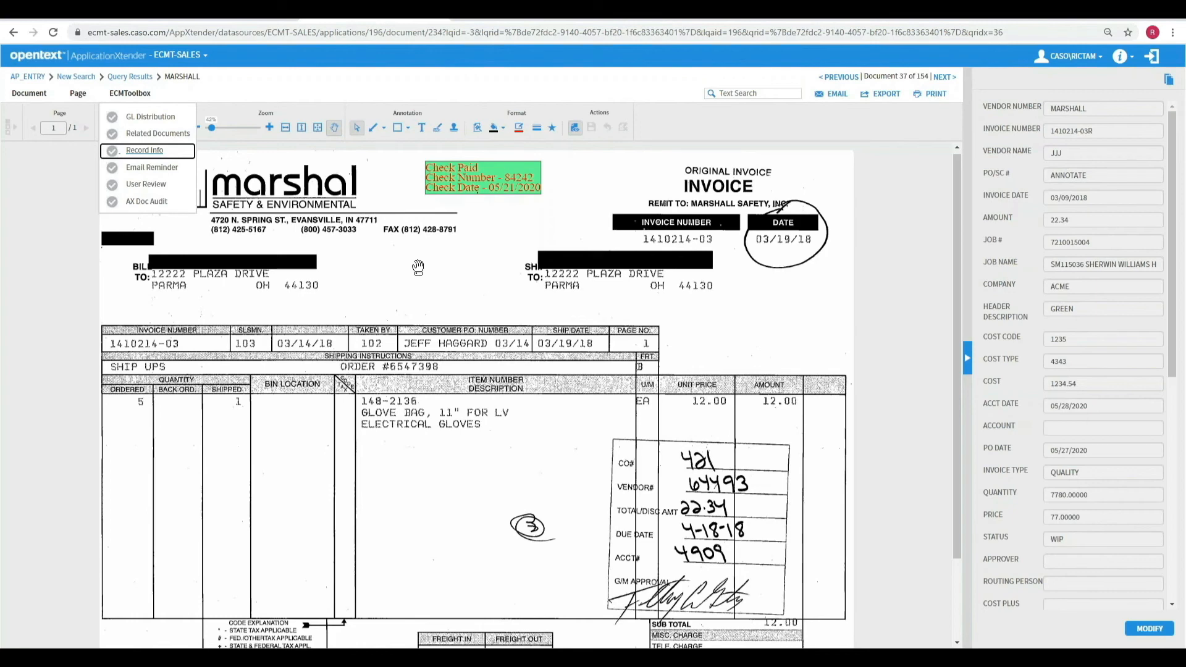
{"action": "mouse_move", "coordinate": [412, 251]}
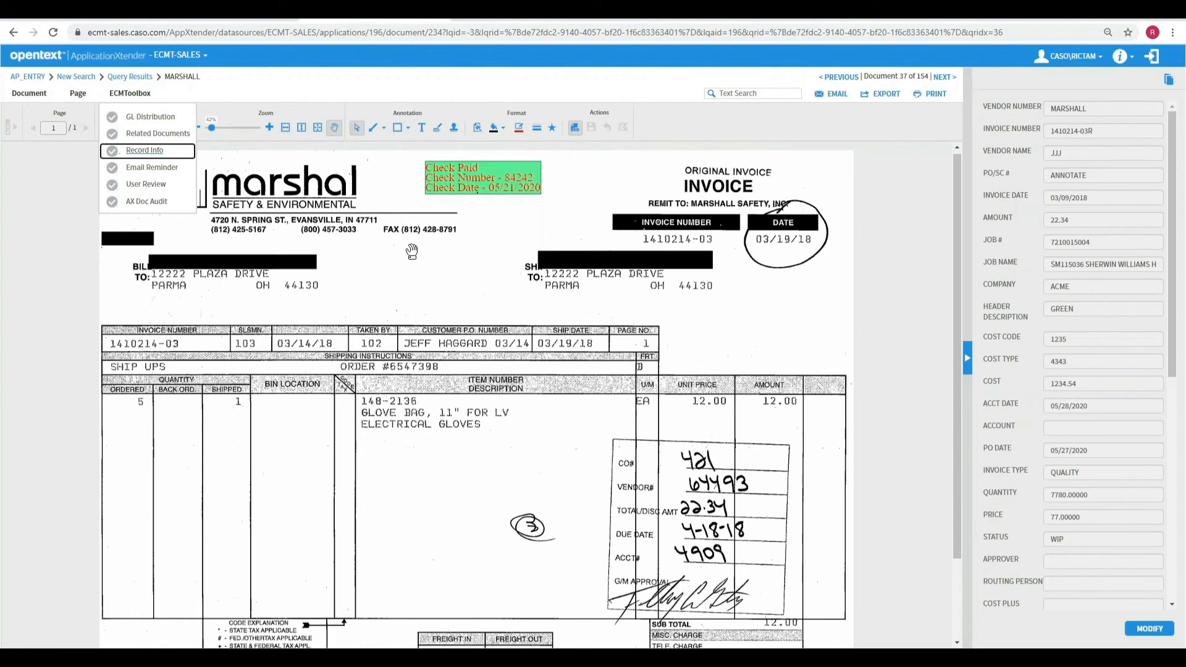
{"action": "mouse_move", "coordinate": [390, 296]}
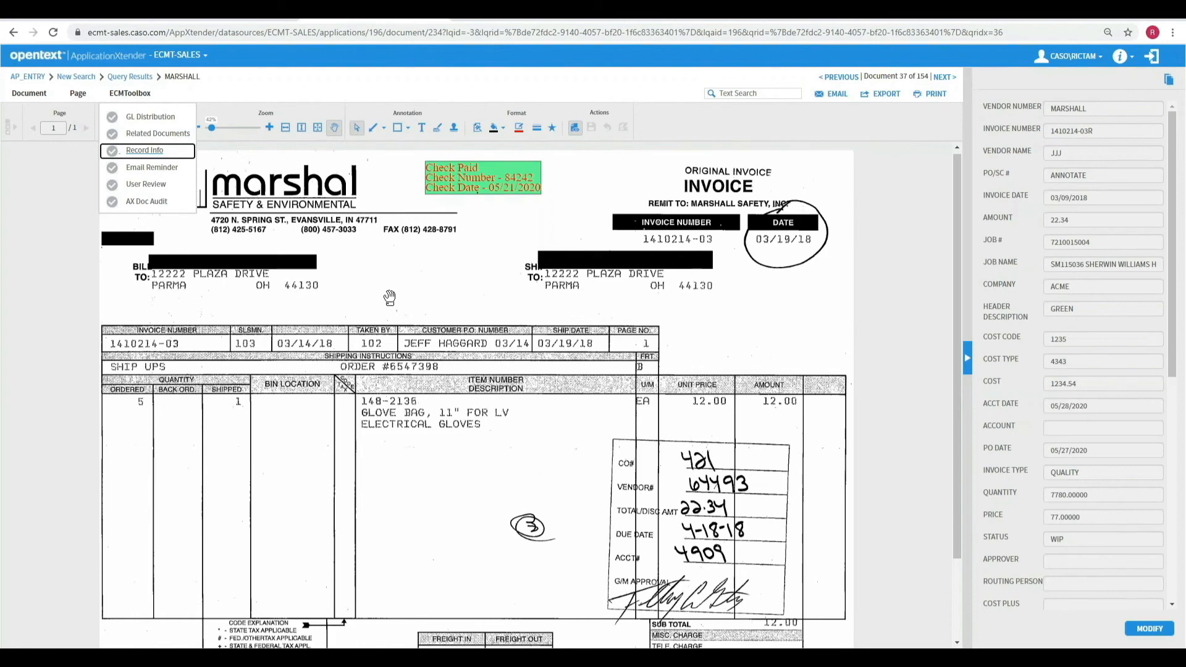
{"action": "mouse_move", "coordinate": [367, 388]}
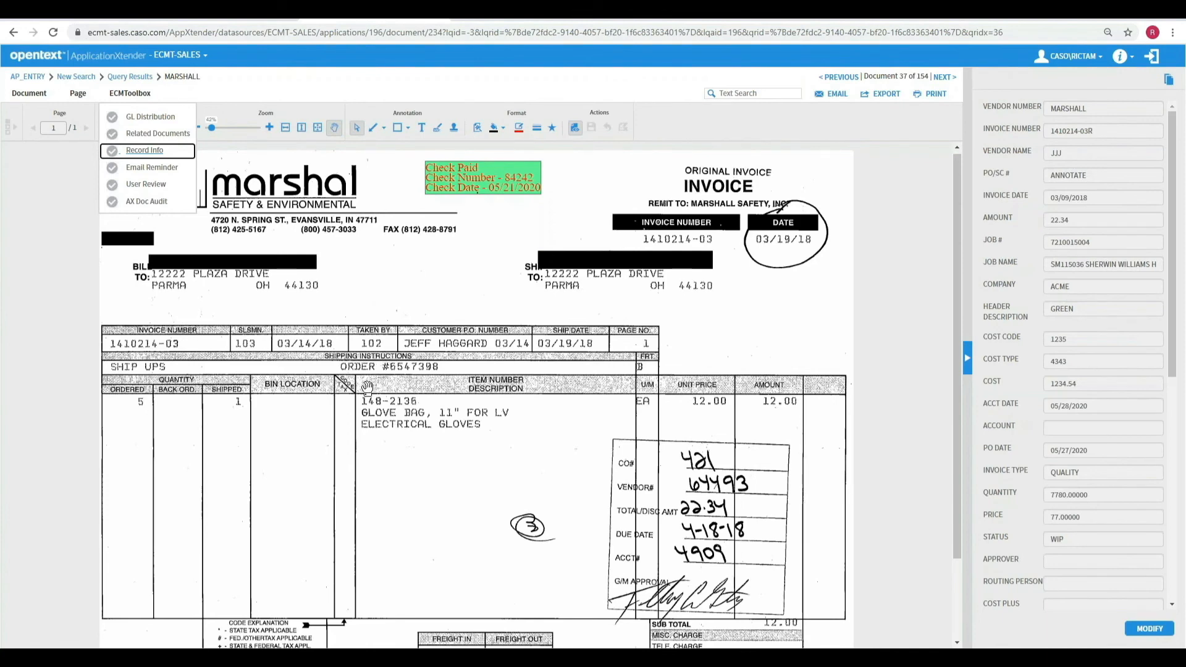